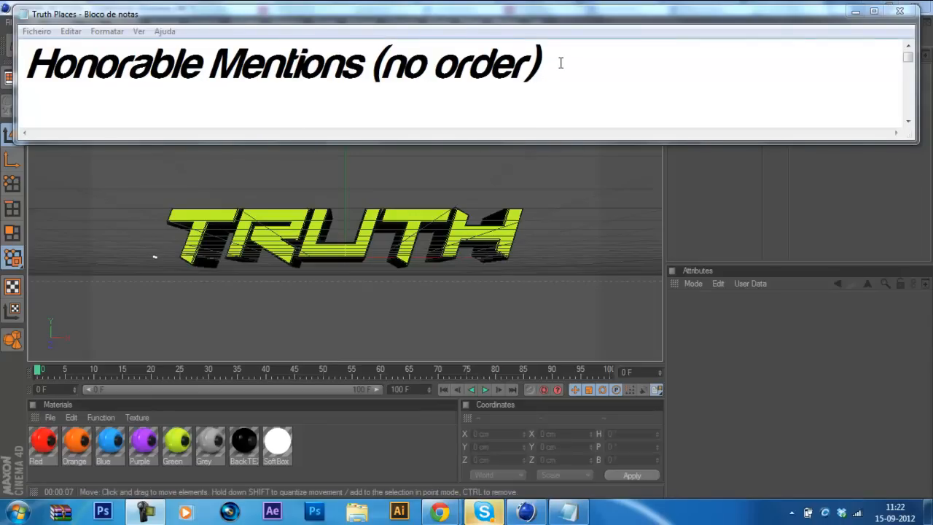
Move down the Truth Places notes to the '- jnezify' entry under Honorable Mentions.
left_click_drag(372, 65, 540, 64)
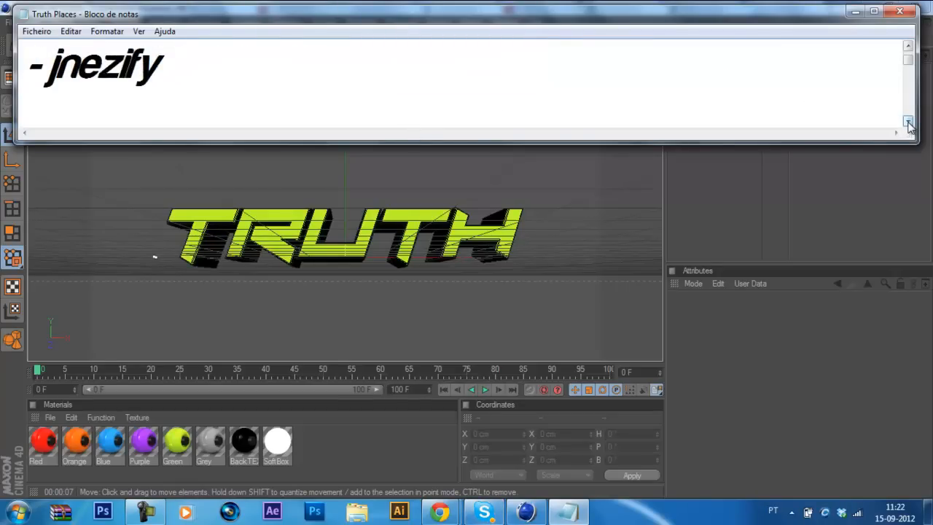
left_click(177, 57)
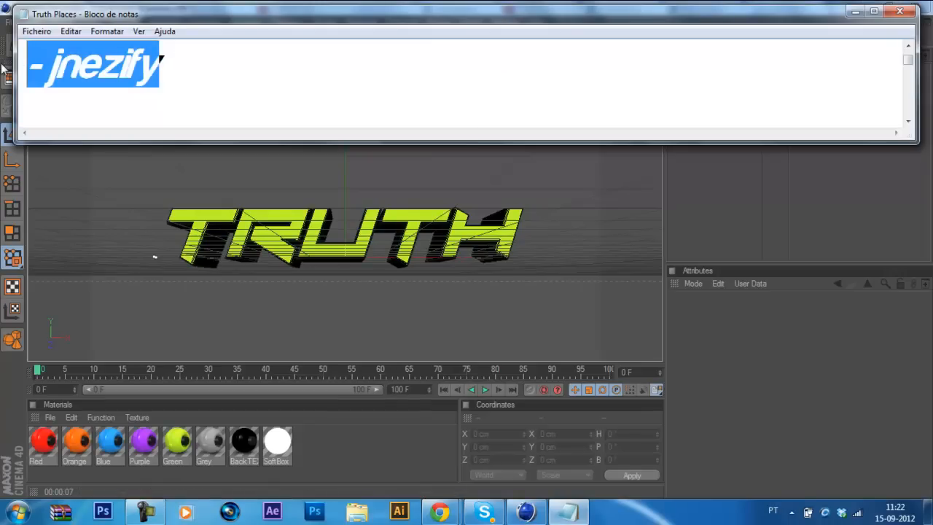
mouse_move(440, 511)
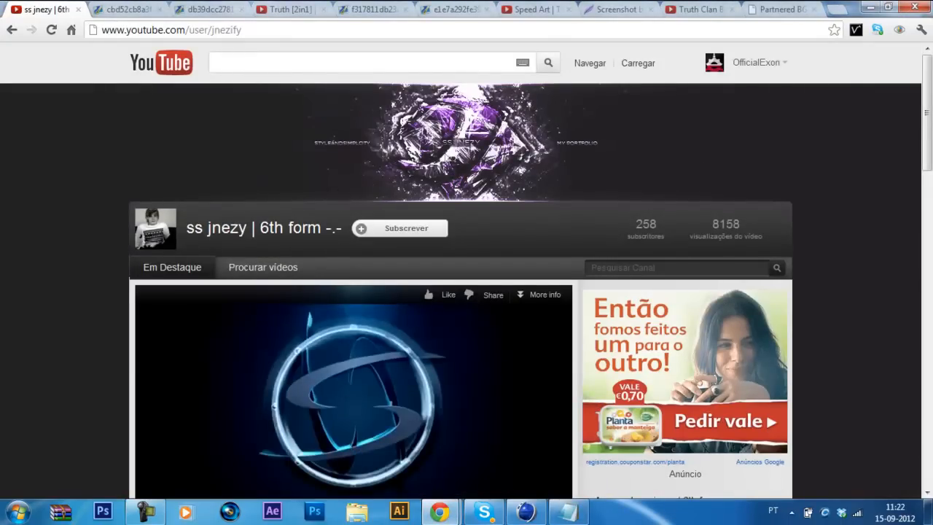
mouse_move(201, 73)
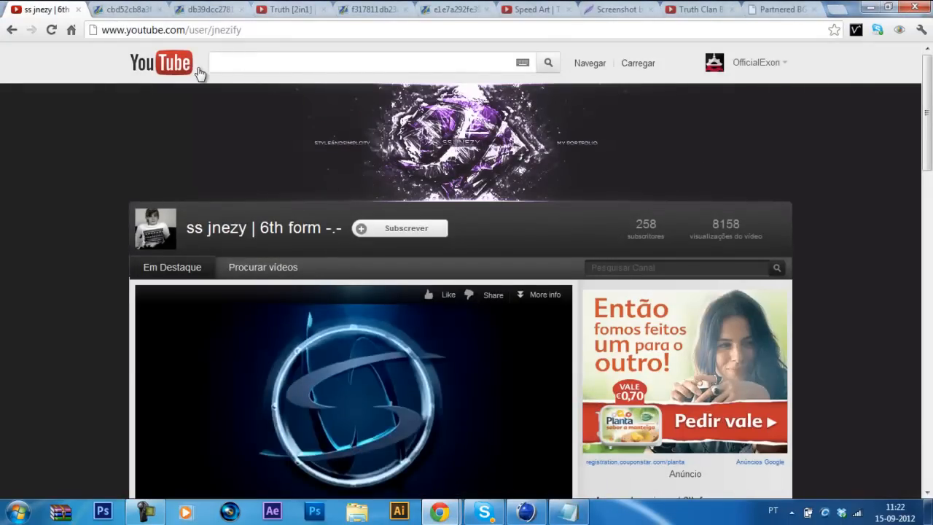
Show jnezify's Gyazo entry image and close his YouTube channel page.
left_click(124, 8)
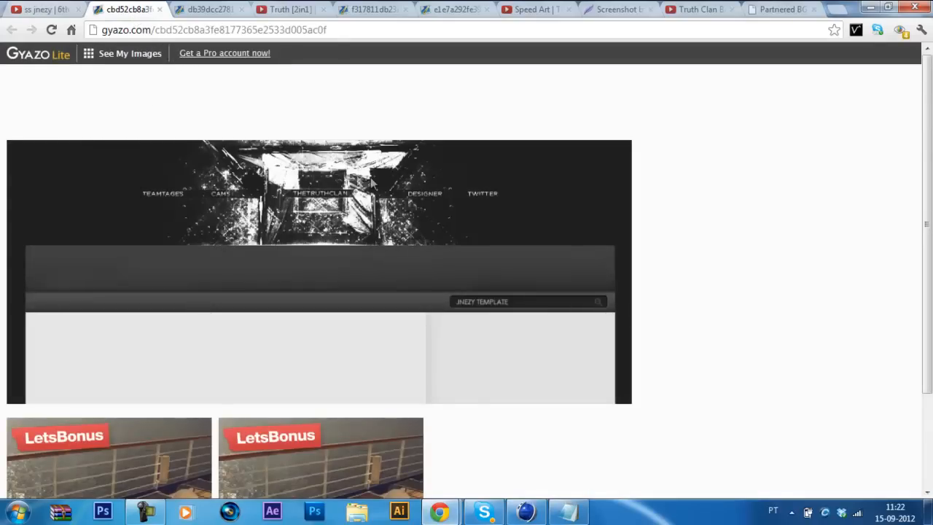
mouse_move(318, 183)
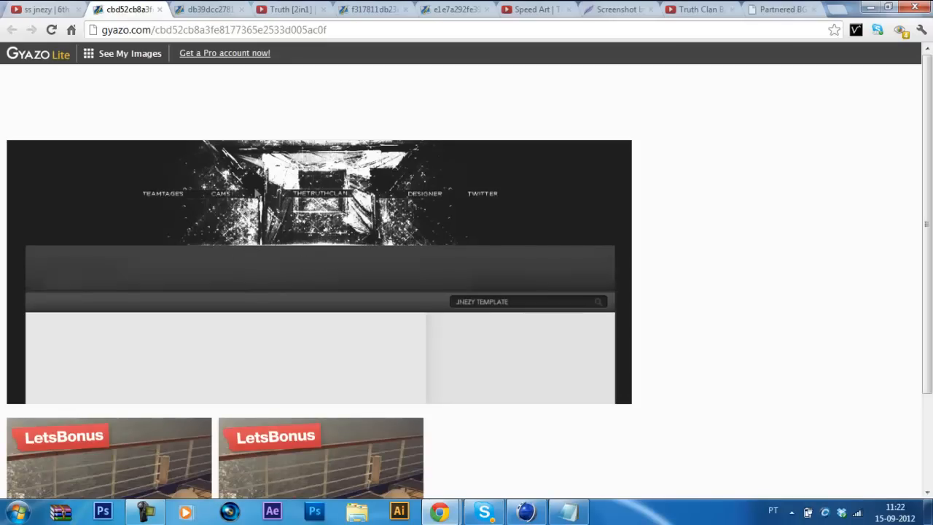
mouse_move(260, 215)
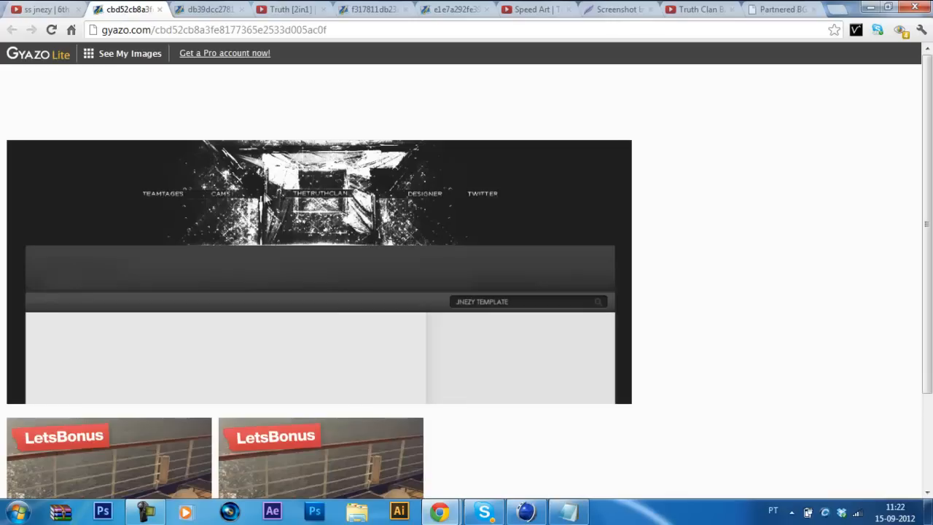
mouse_move(309, 204)
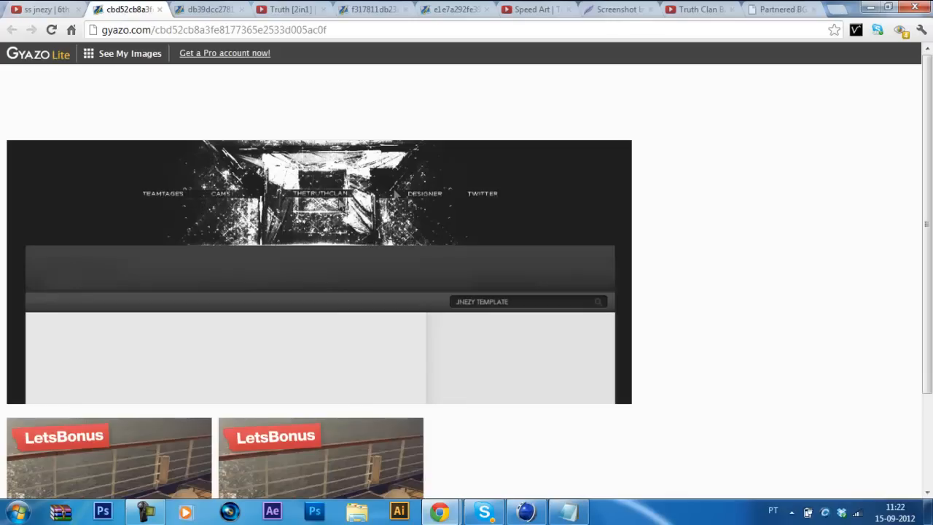
mouse_move(166, 153)
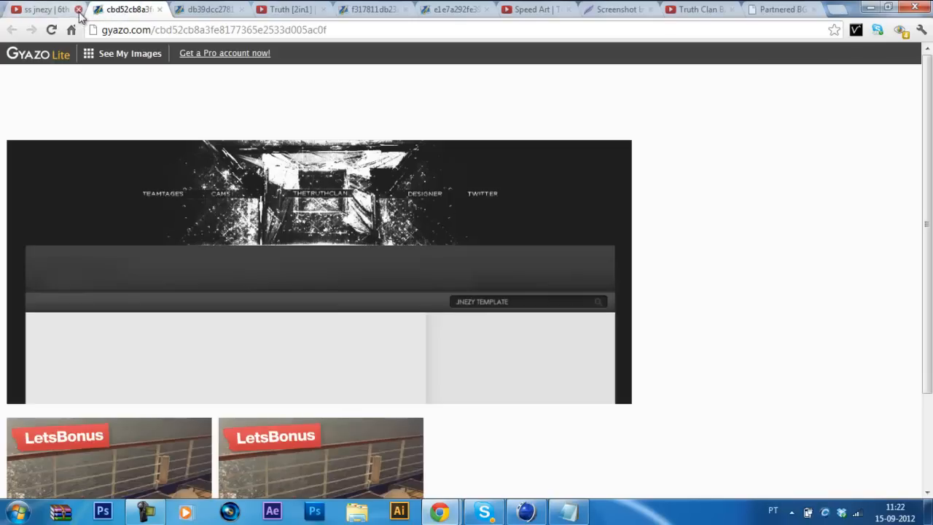
left_click(79, 8)
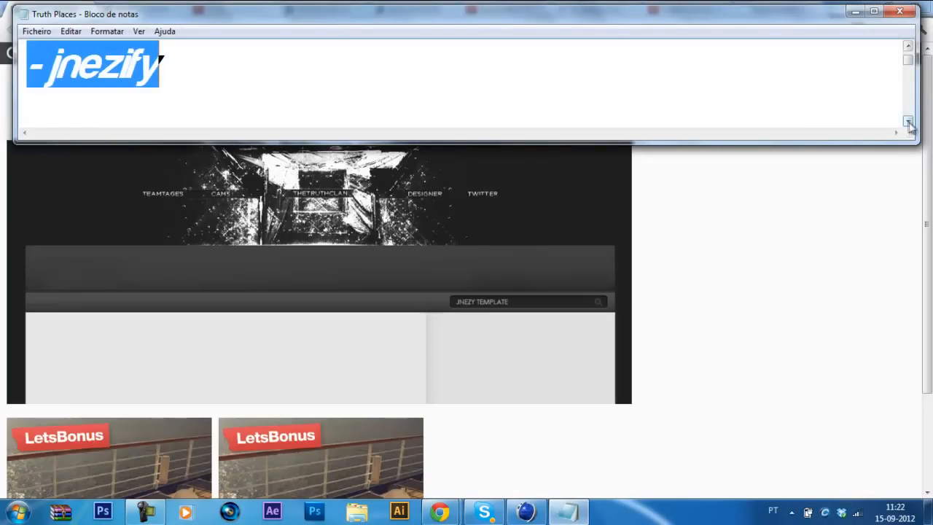
Update the notes entry to OfficialCentric, then FrezrArts, with his Truth banner shown.
type("OfficialCentric")
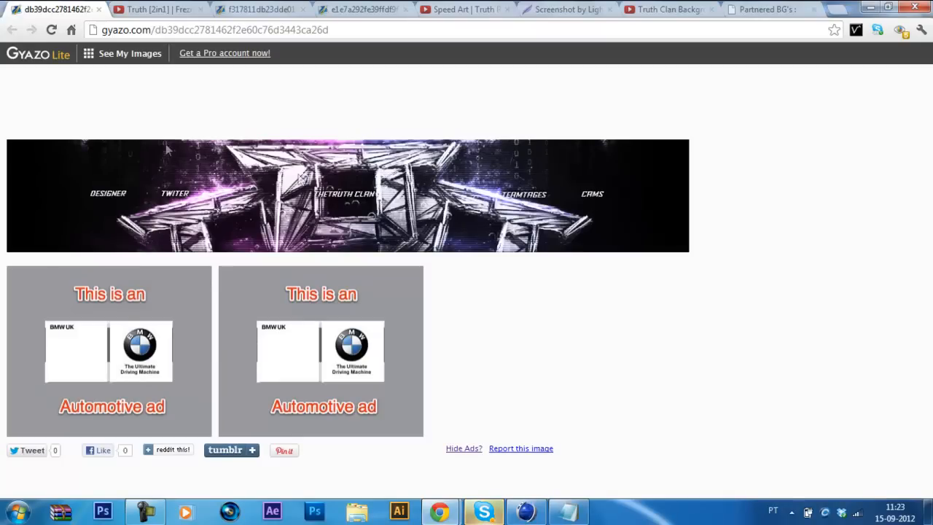
mouse_move(275, 184)
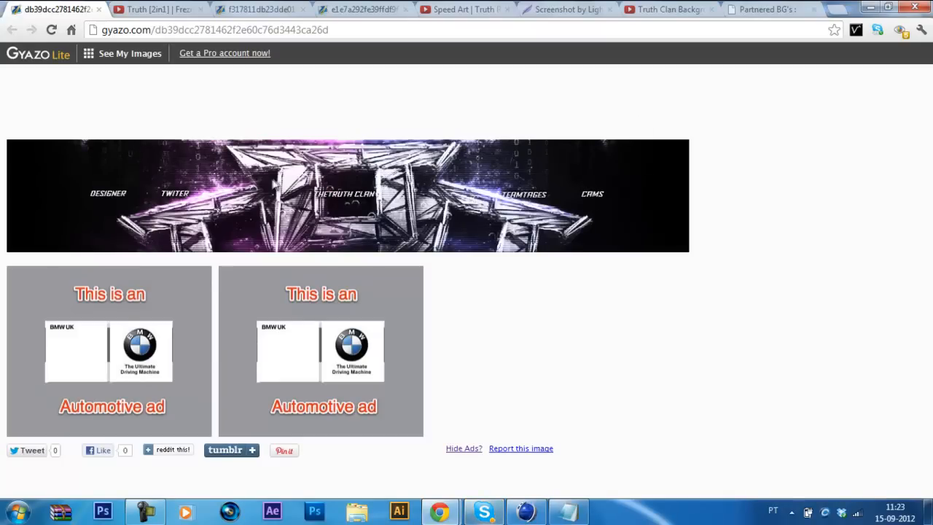
mouse_move(207, 178)
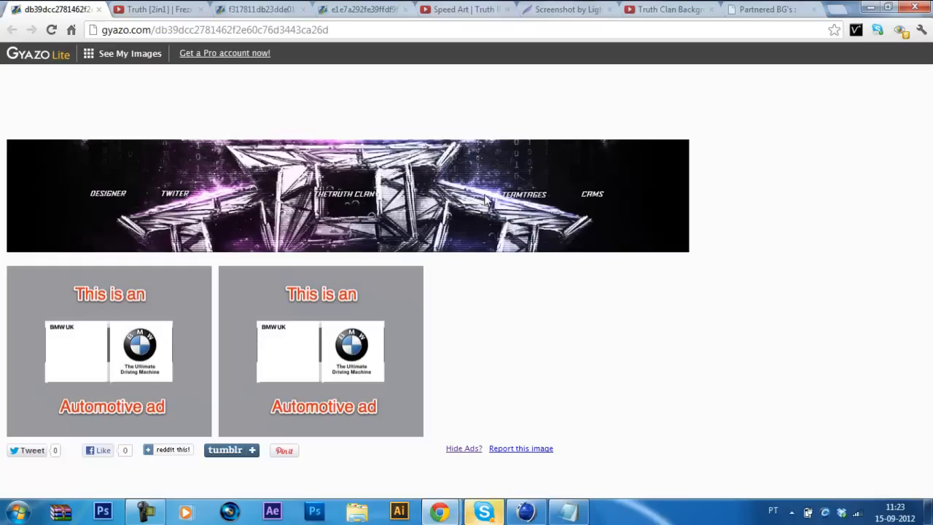
mouse_move(548, 222)
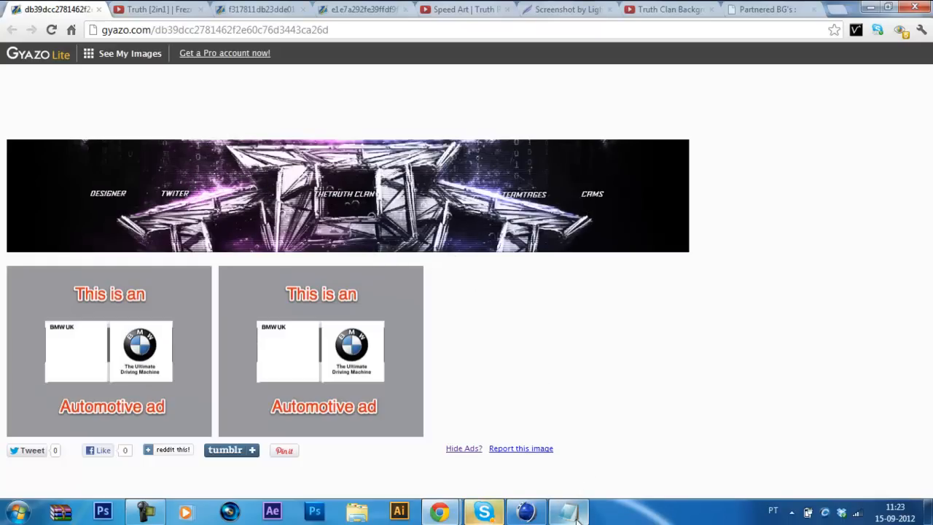
left_click(569, 510)
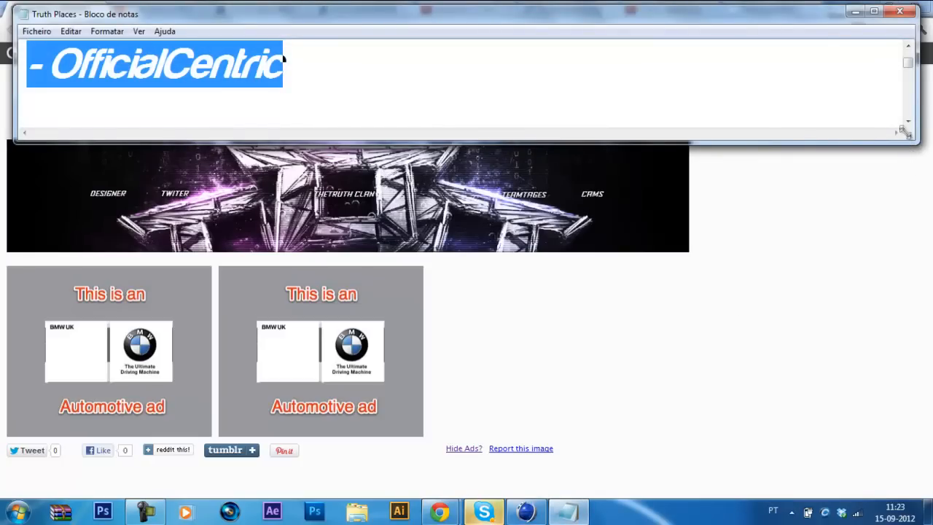
type("FrezrArts")
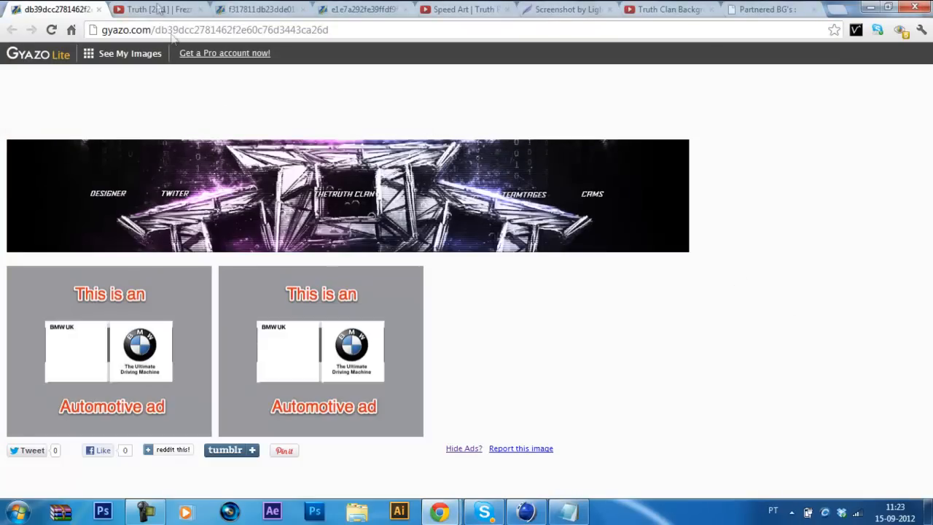
Close OfficialCentric's banner image and the Truth [2in1] video page, revealing FrezrArts' orange banner.
left_click(146, 9)
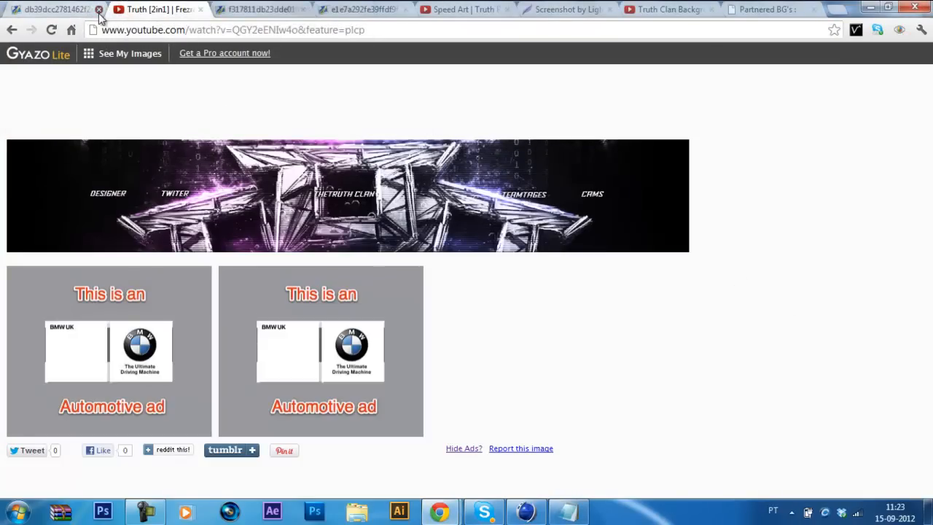
left_click(100, 9)
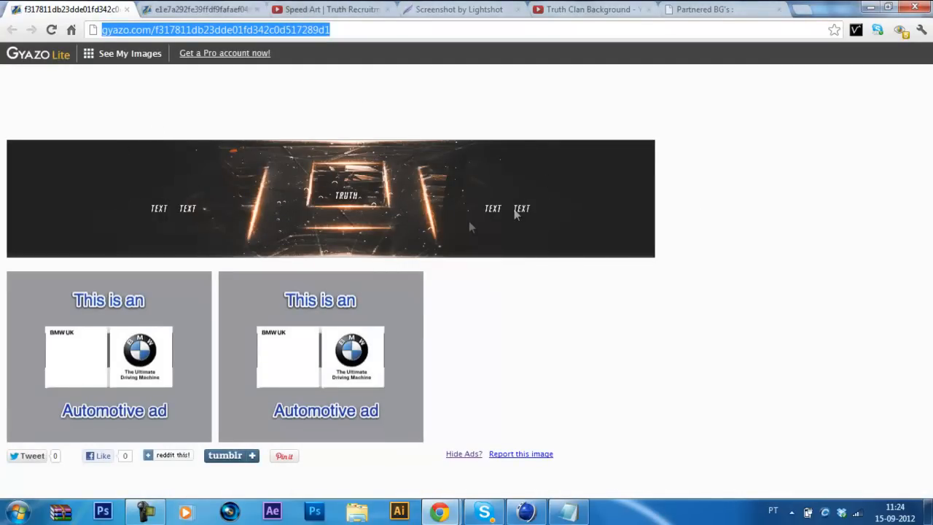
mouse_move(464, 183)
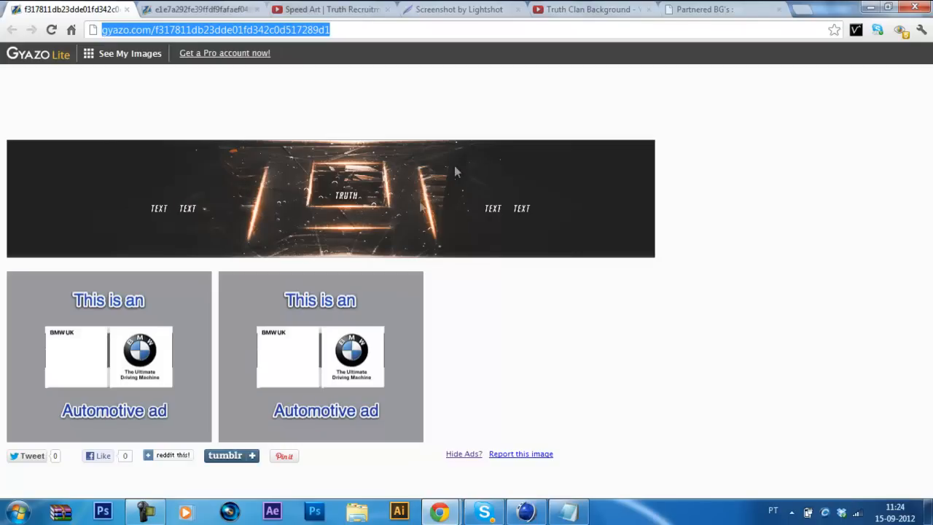
mouse_move(481, 351)
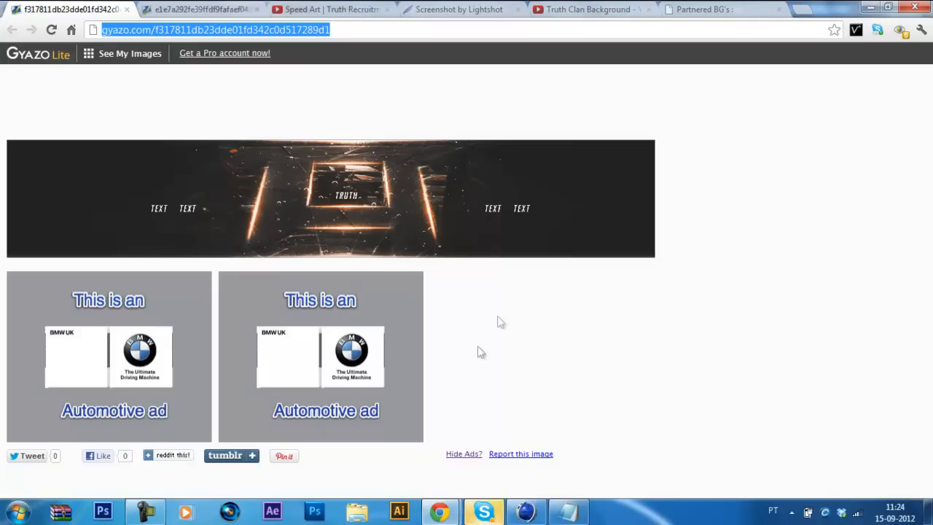
mouse_move(633, 220)
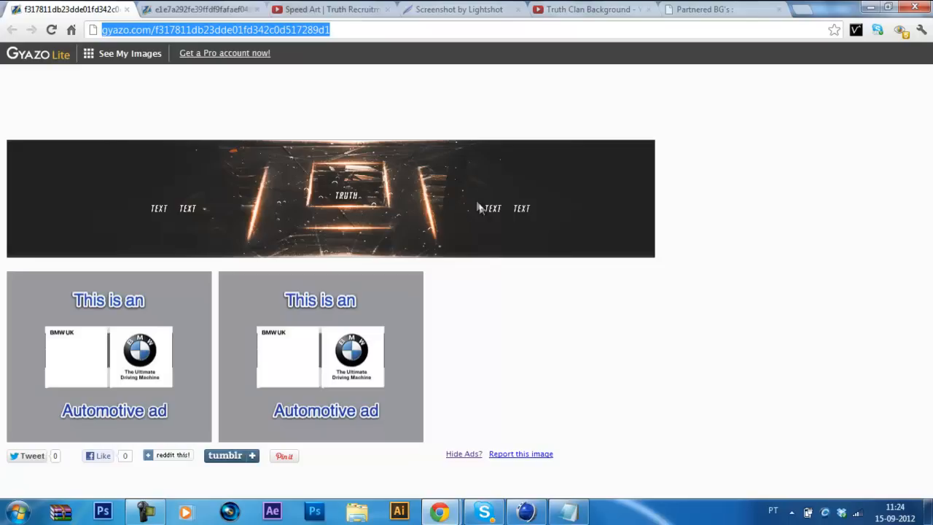
mouse_move(470, 187)
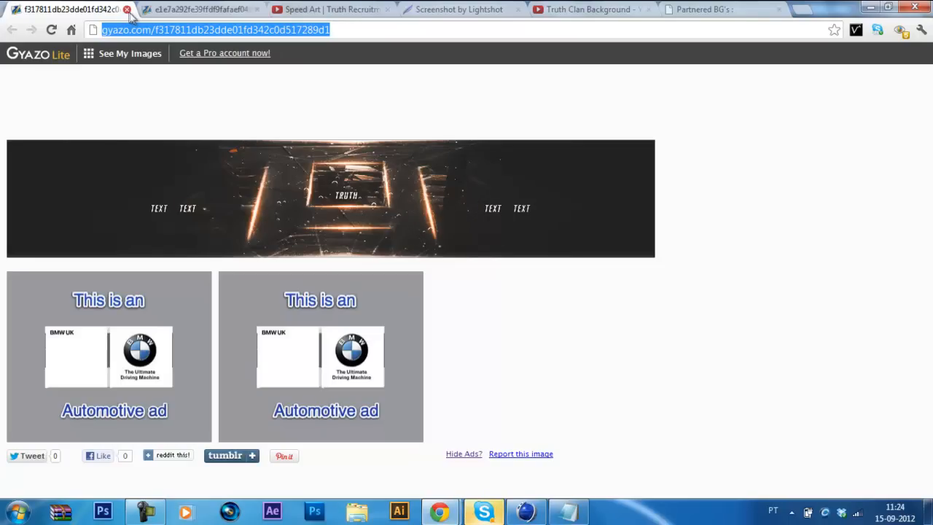
Close FrezrArts' banner and show the Perfect Temple Gyazo entry with the notes in front.
left_click(127, 8)
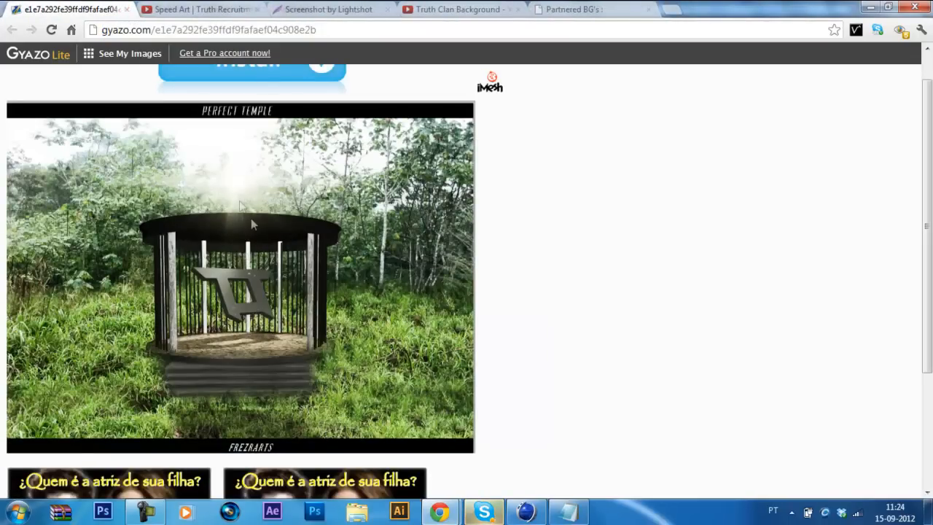
mouse_move(505, 261)
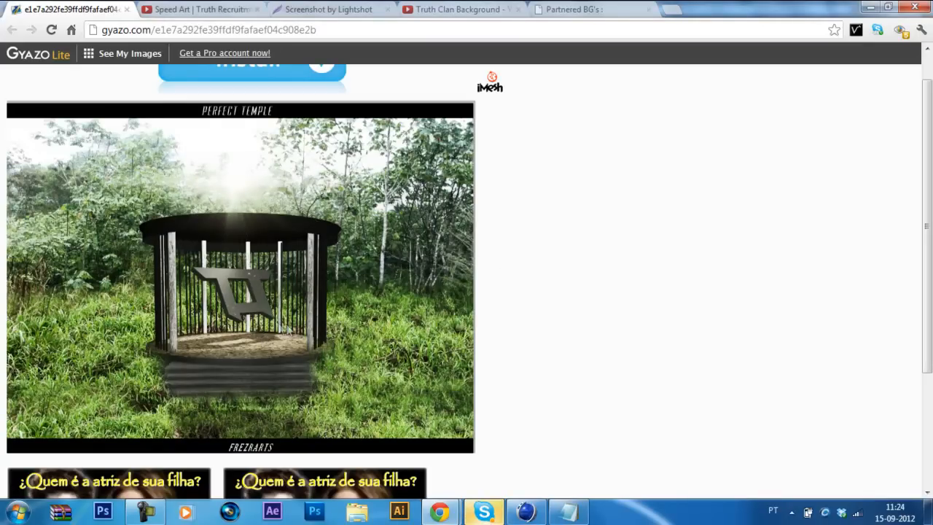
mouse_move(324, 298)
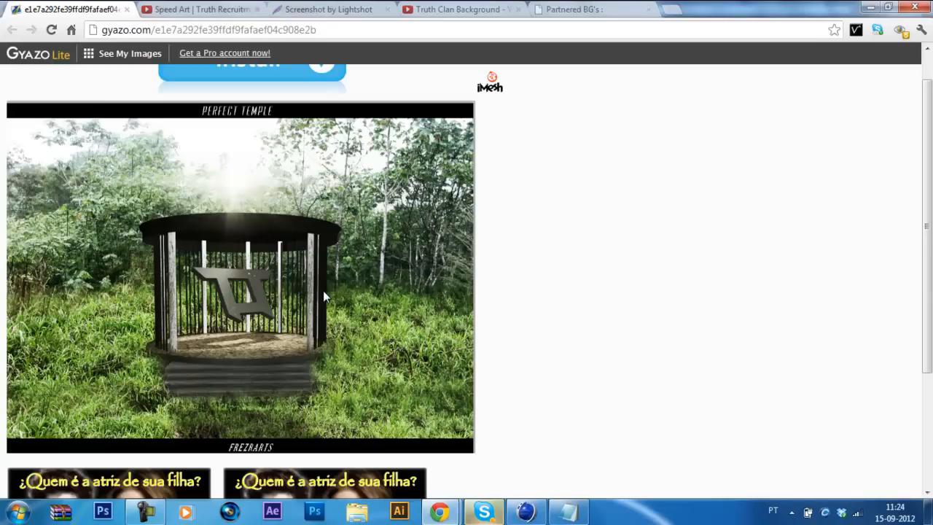
mouse_move(166, 243)
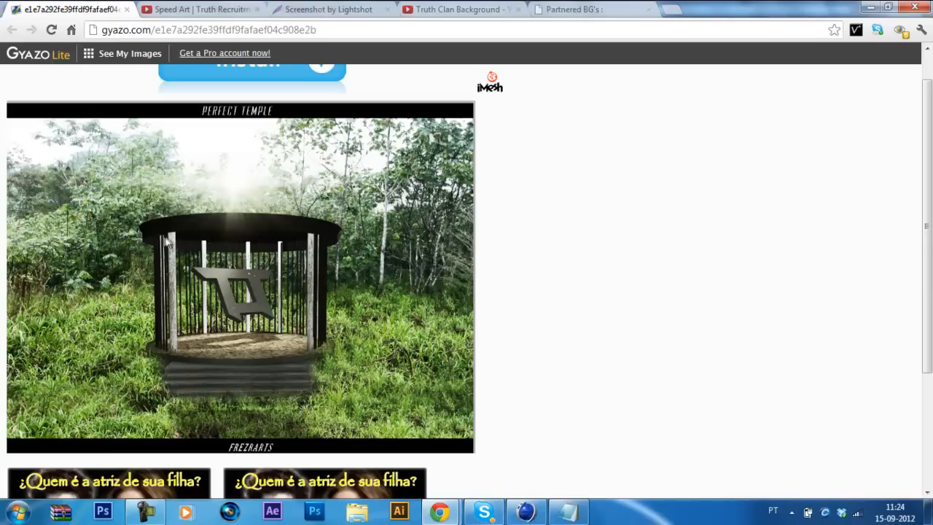
mouse_move(326, 178)
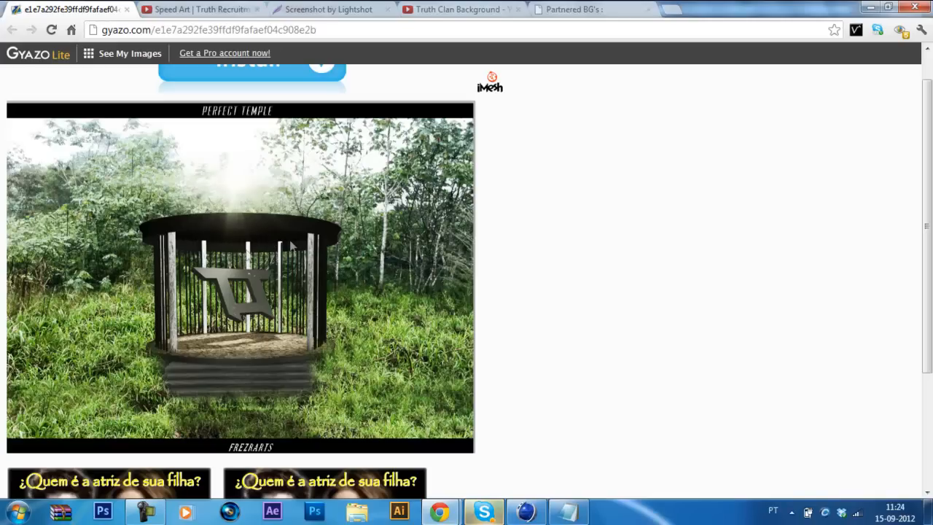
mouse_move(234, 397)
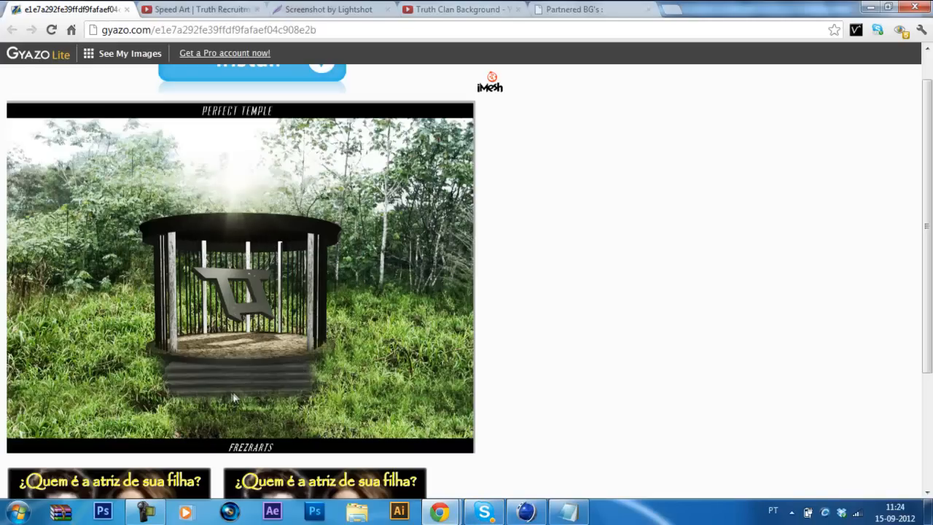
mouse_move(263, 394)
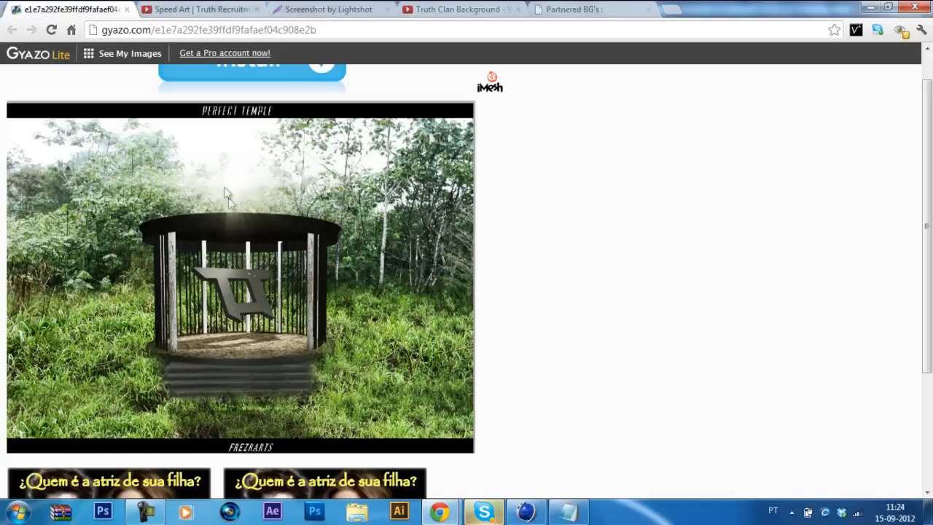
mouse_move(193, 435)
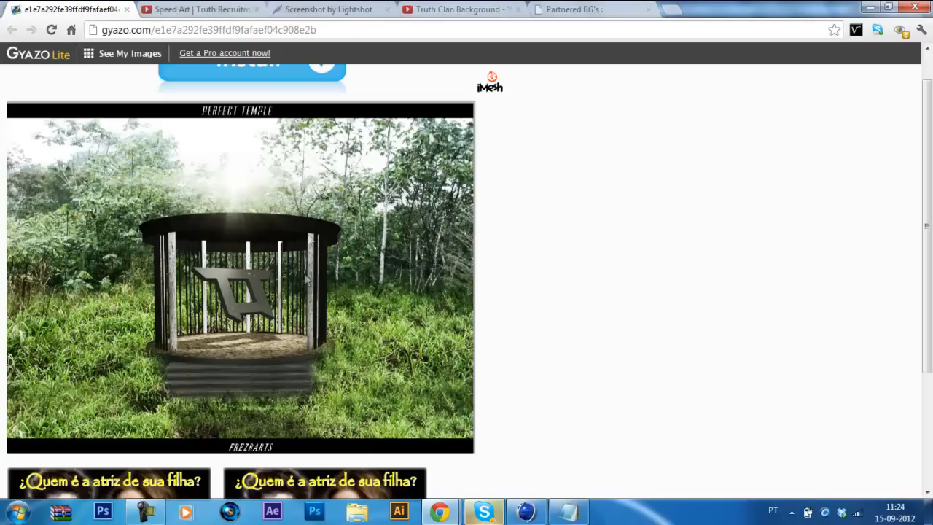
mouse_move(321, 211)
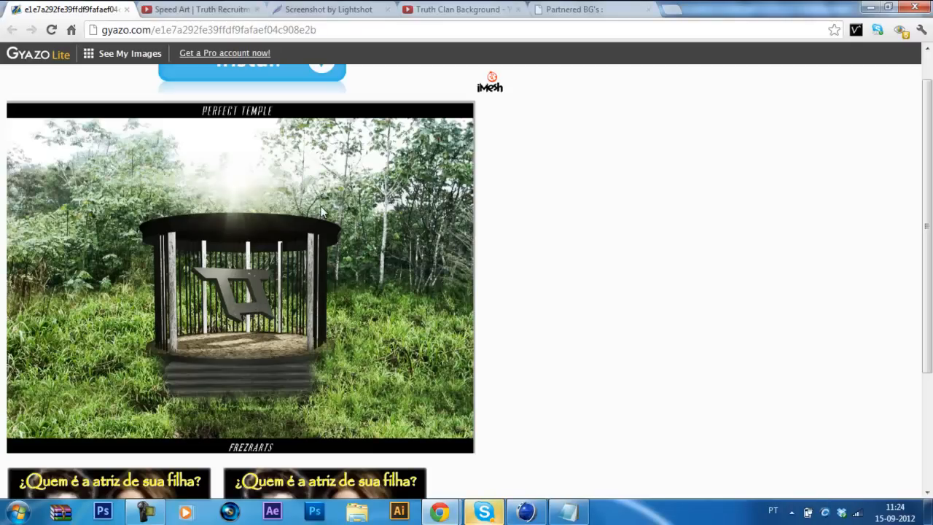
mouse_move(397, 376)
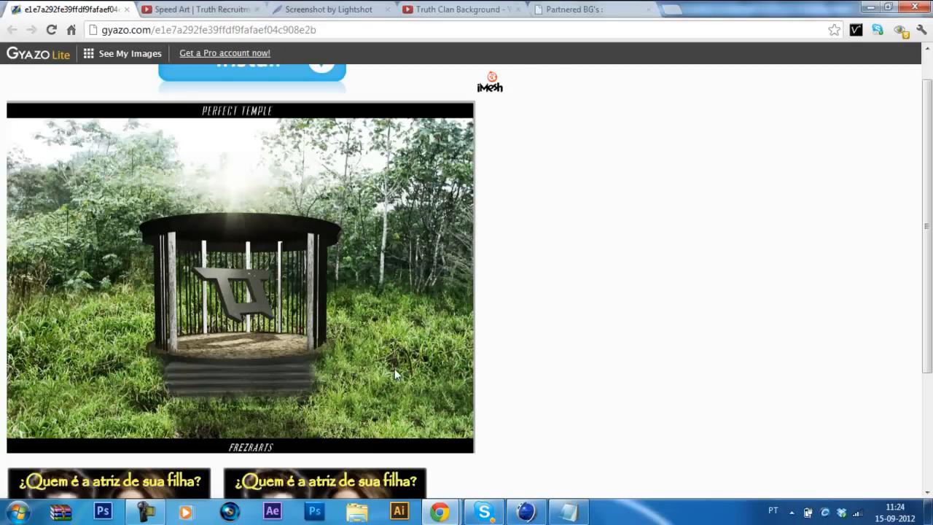
left_click(569, 511)
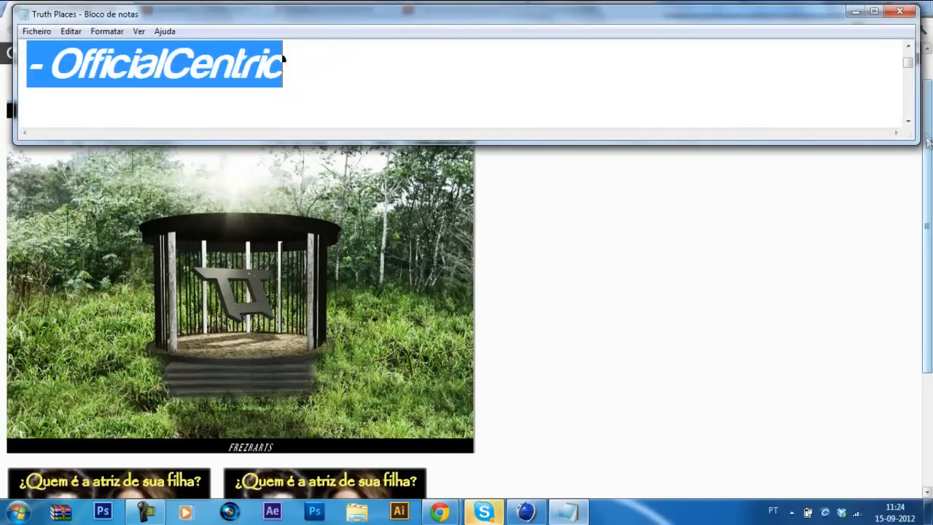
Enter SwagDestroy in the notes while his Lightshot Truth Clan banner screenshot is shown.
type("SwagDestroy")
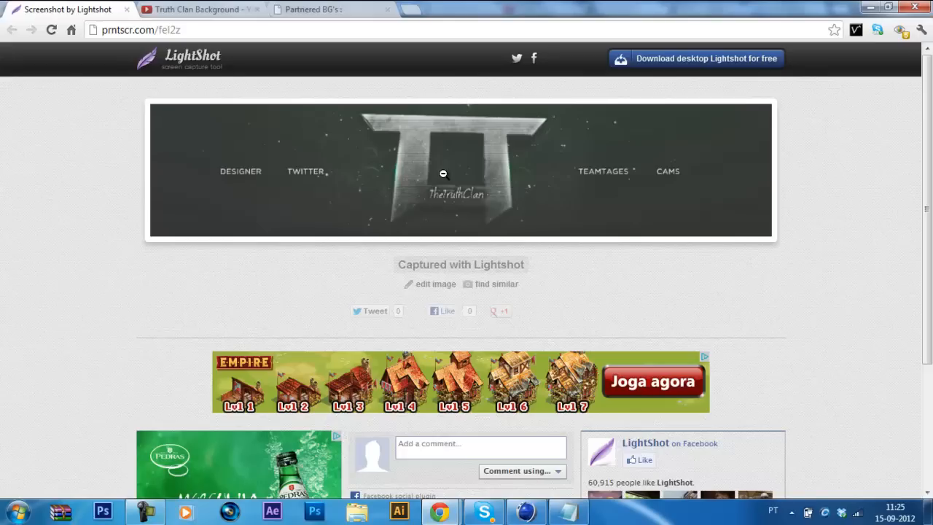
mouse_move(397, 287)
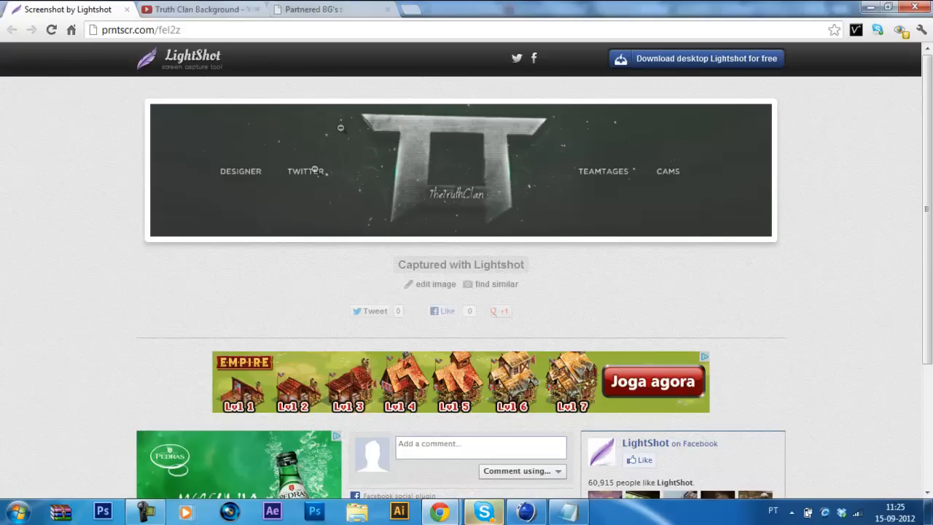
mouse_move(356, 151)
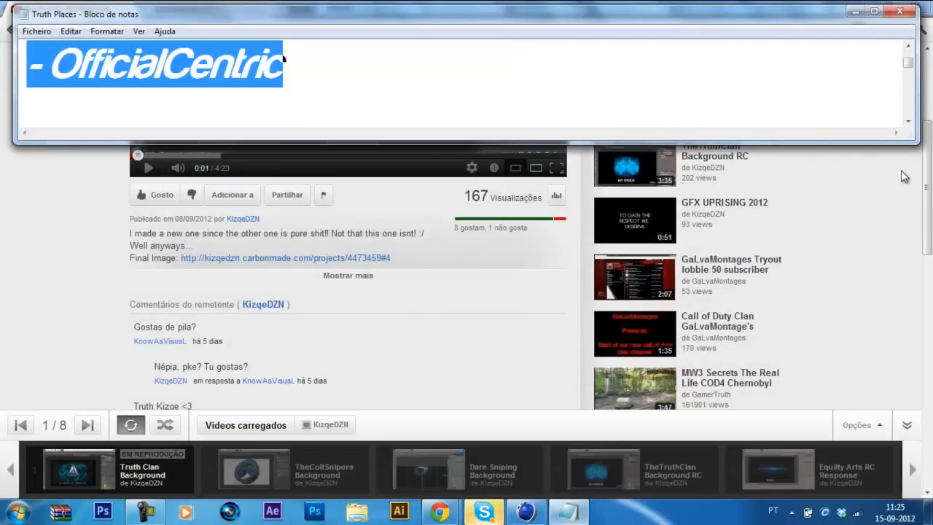
Note SwagDestroy and KizqeDZN while the Partnered BG's Carbonmade project is shown.
type("SwagDestroy")
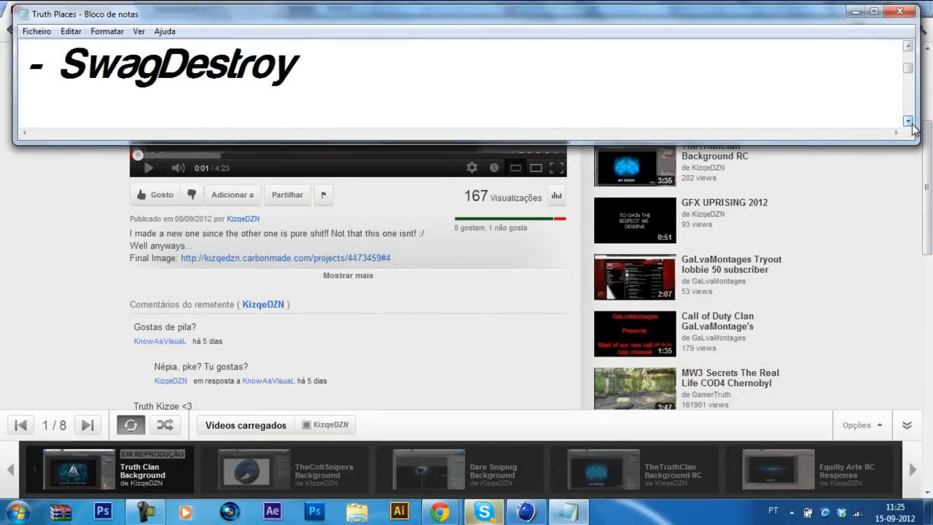
type("KizqeDZN")
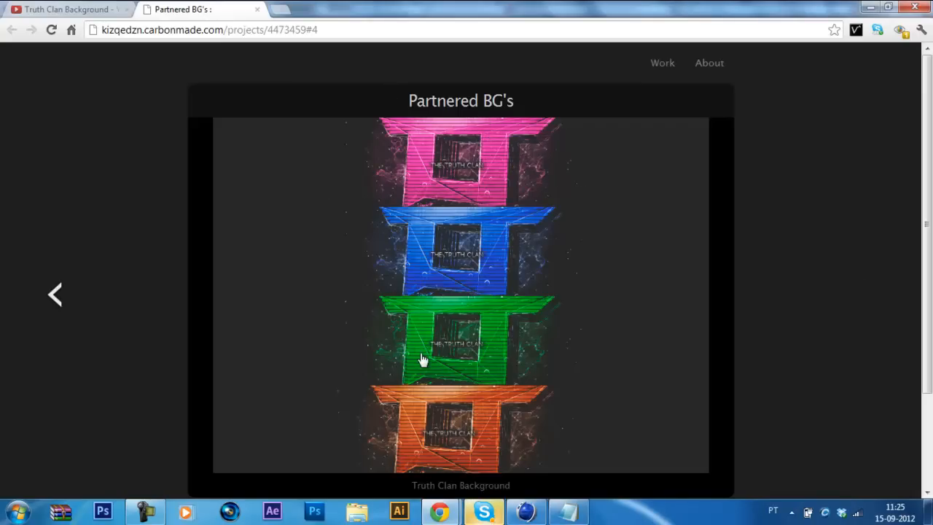
mouse_move(379, 136)
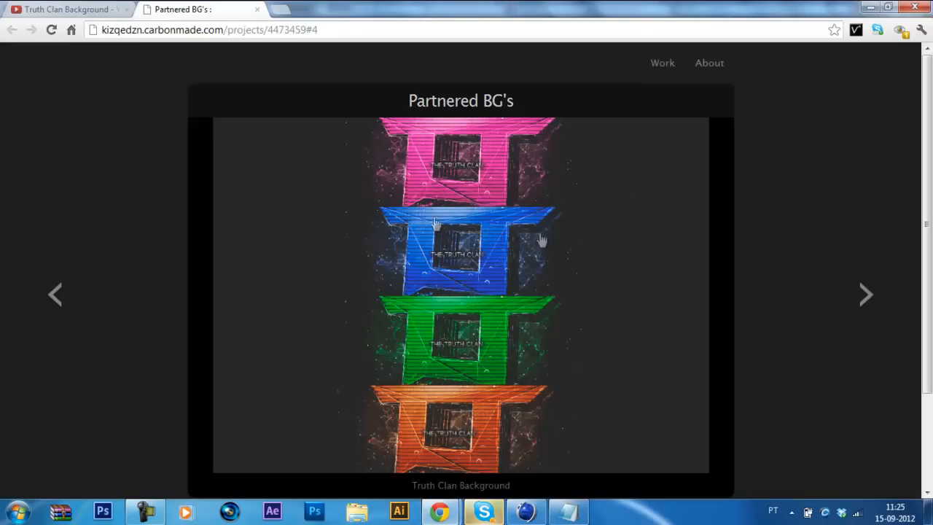
mouse_move(560, 162)
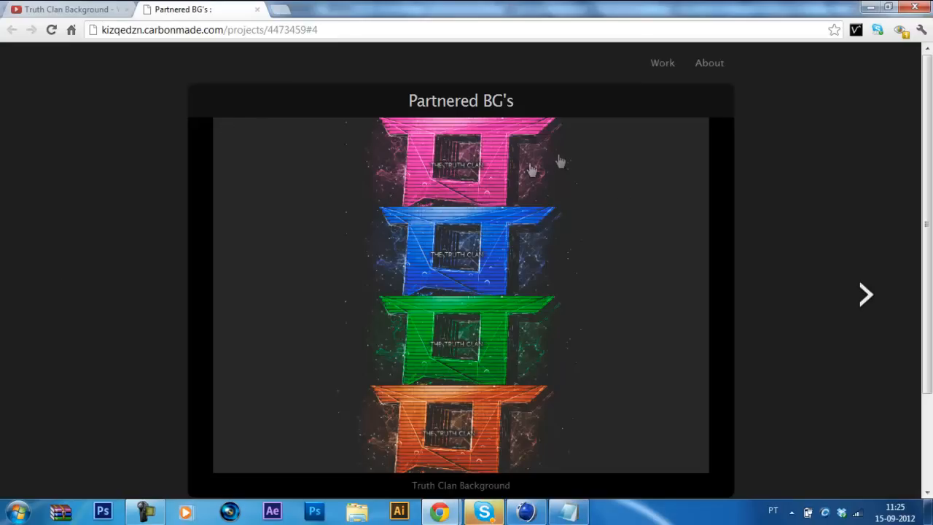
mouse_move(474, 157)
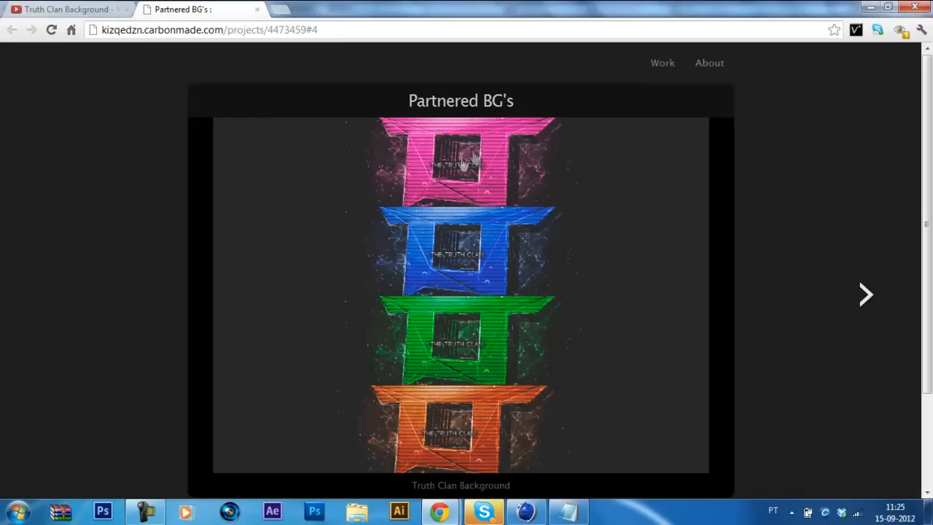
mouse_move(552, 131)
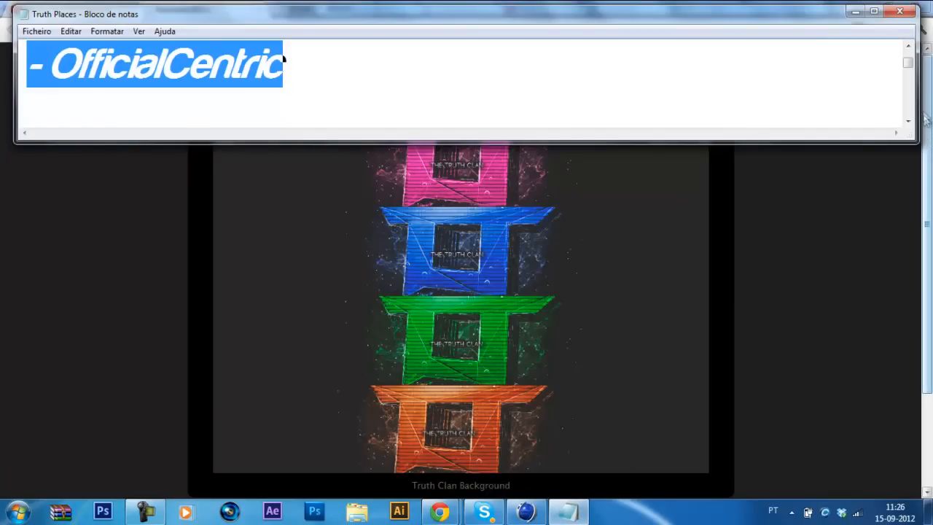
Replace the KizqeDZN name line with the heading 'Recruited (no order)'.
type("KizqeDZN")
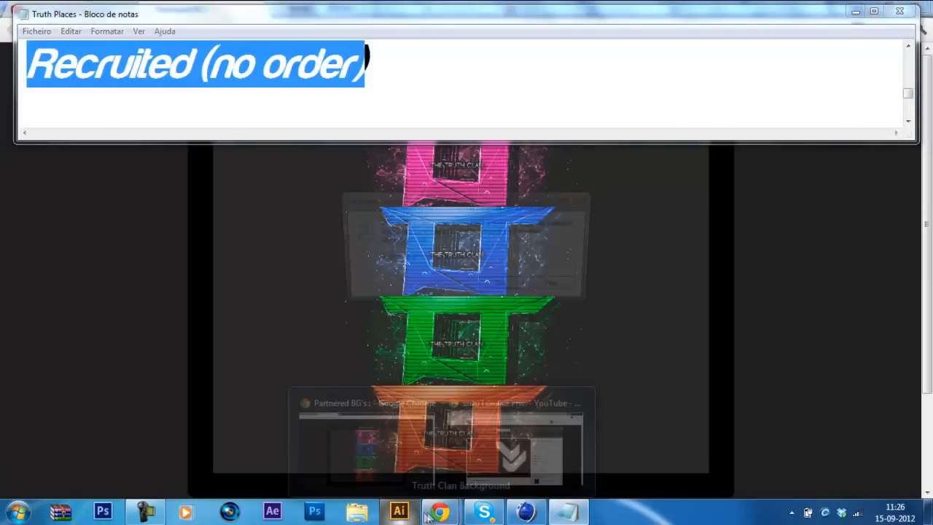
Open SxmuConcepts' Carbonmade portfolio from his channel and look down through the banner designs.
left_click(439, 510)
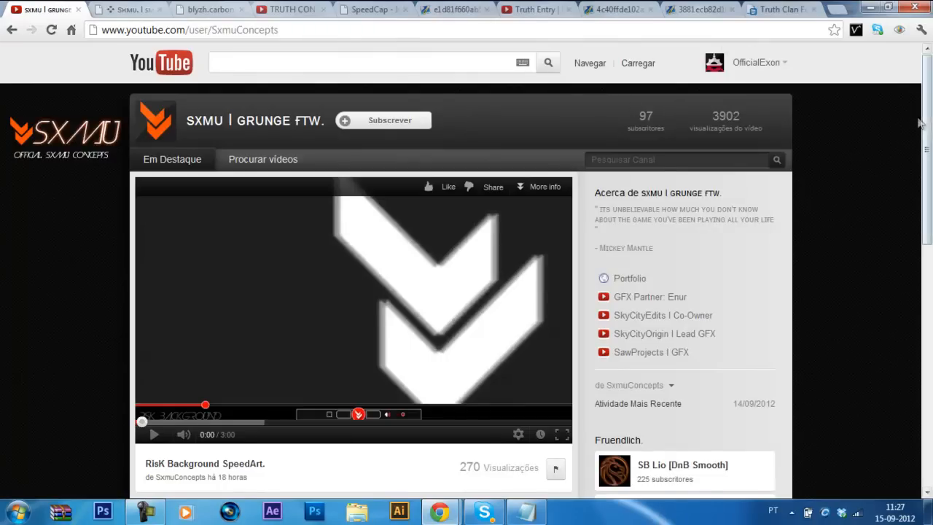
left_click(131, 8)
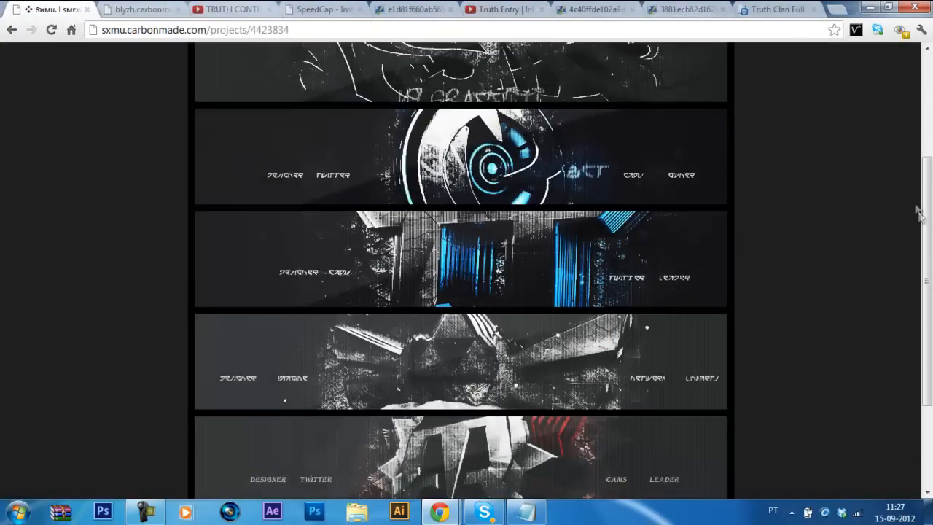
scroll("up", 3)
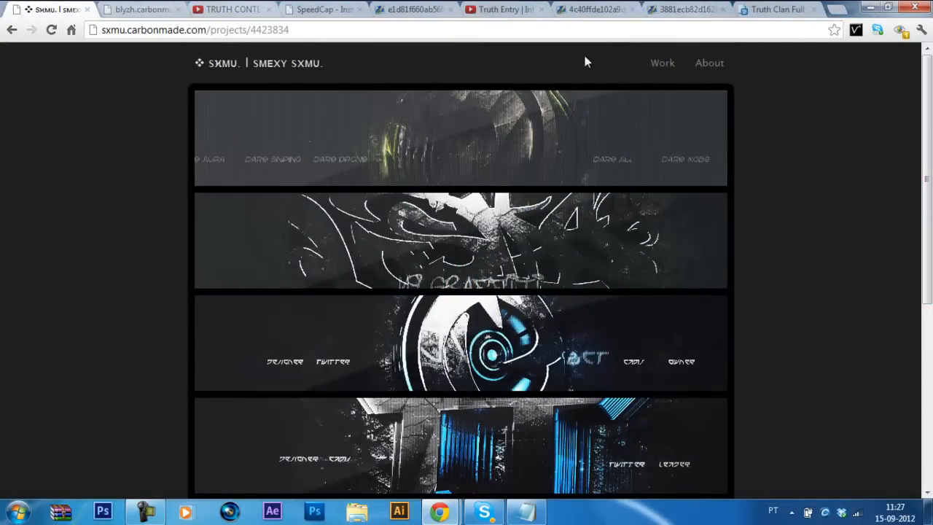
scroll("down", 3)
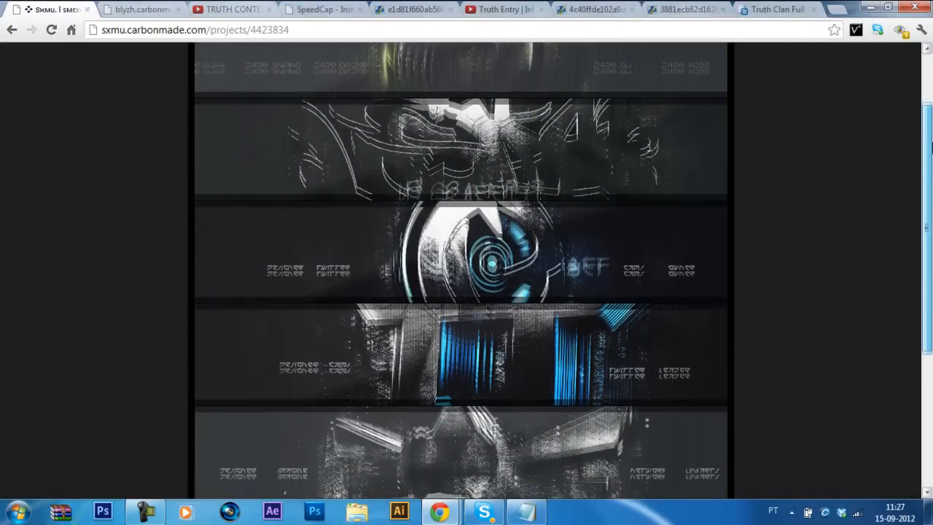
scroll("down", 3)
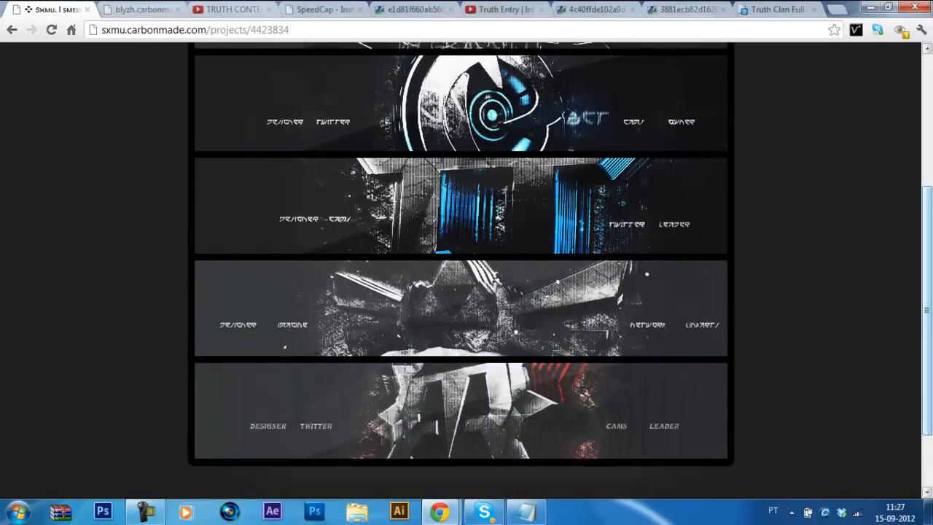
scroll("down", 3)
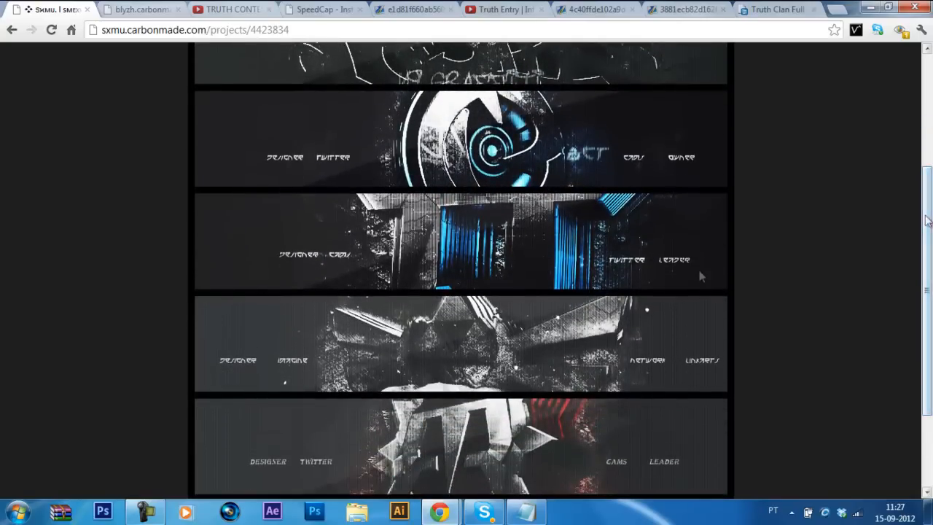
mouse_move(303, 137)
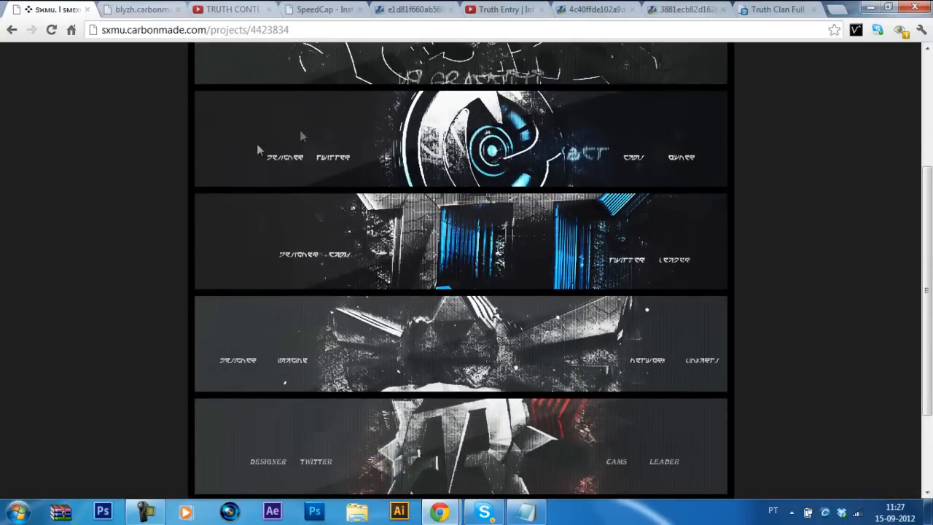
mouse_move(688, 207)
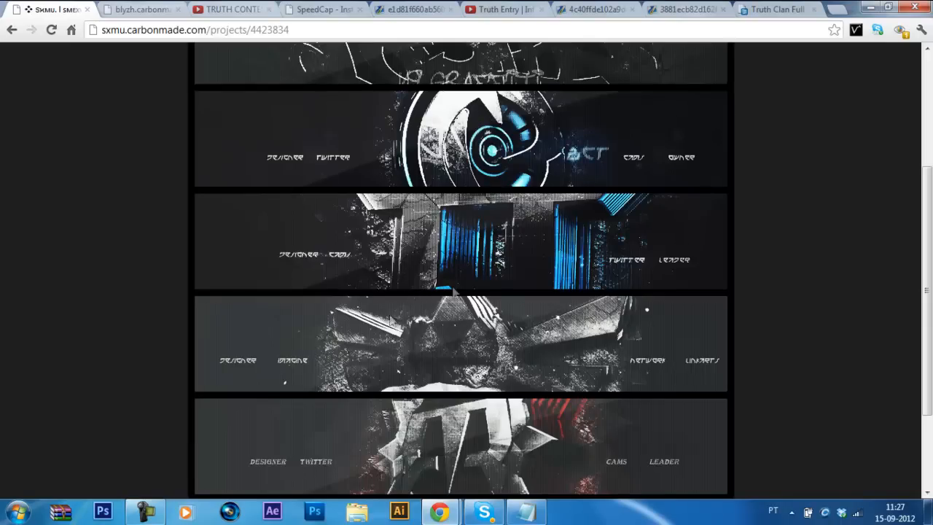
mouse_move(557, 215)
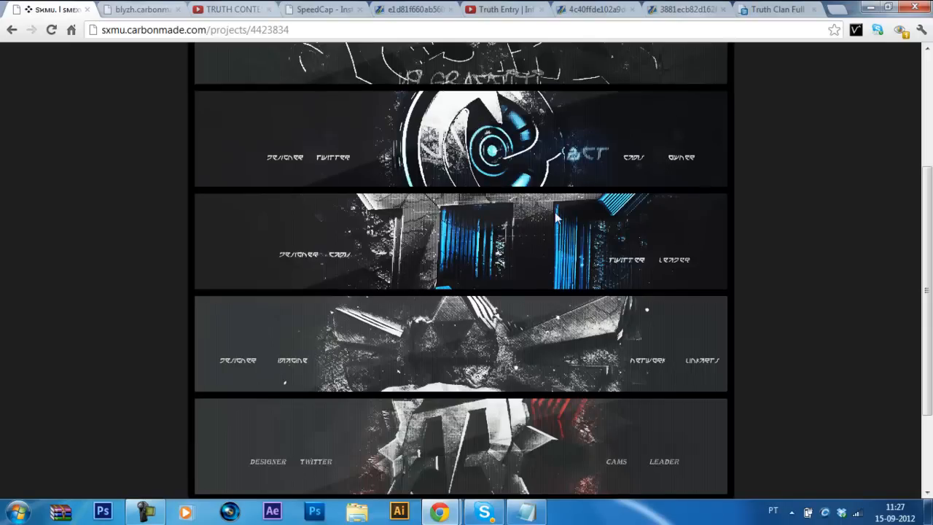
mouse_move(207, 438)
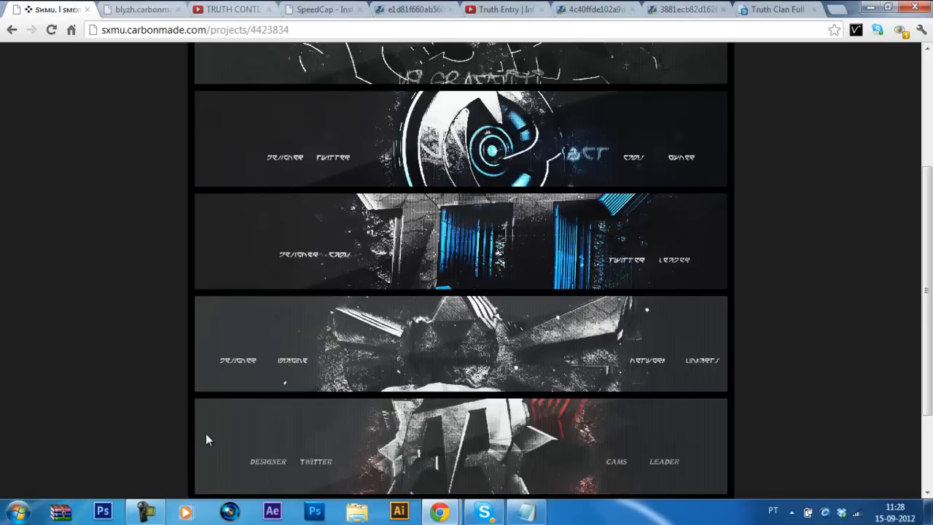
mouse_move(142, 511)
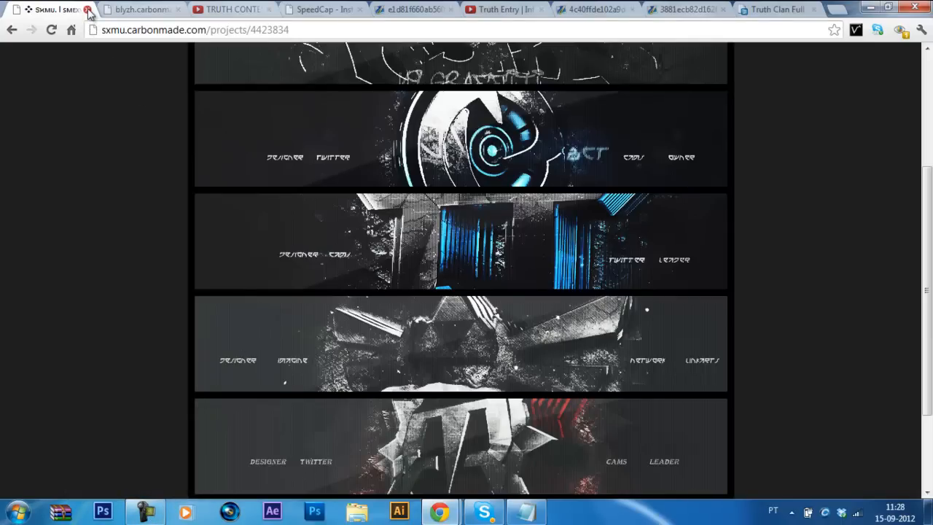
left_click(88, 9)
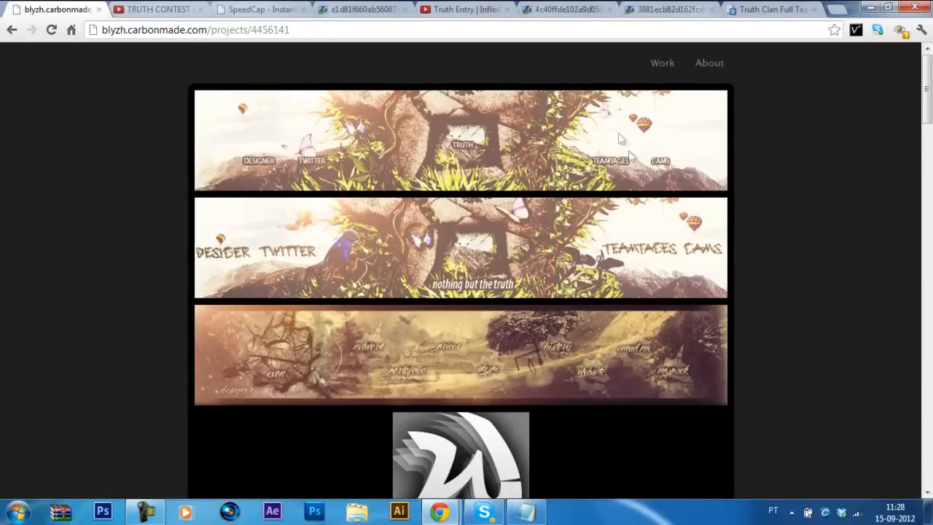
mouse_move(751, 143)
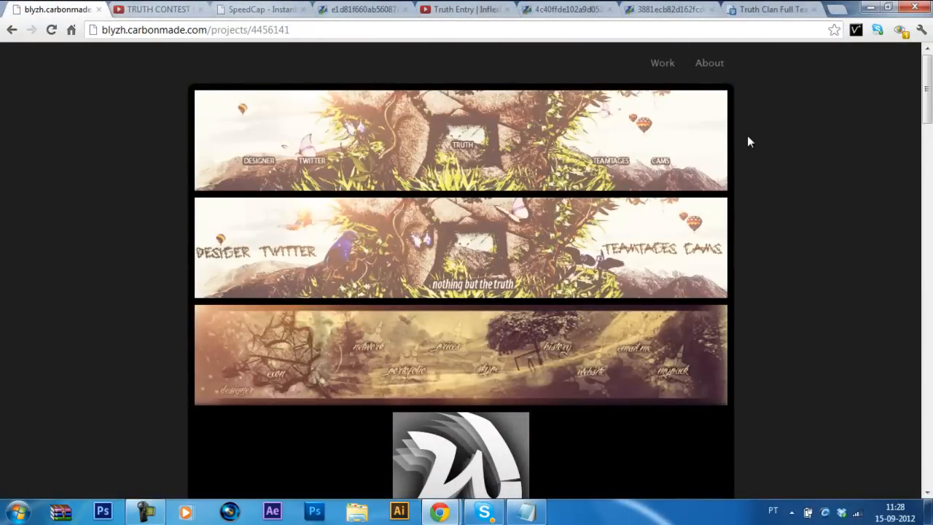
mouse_move(610, 160)
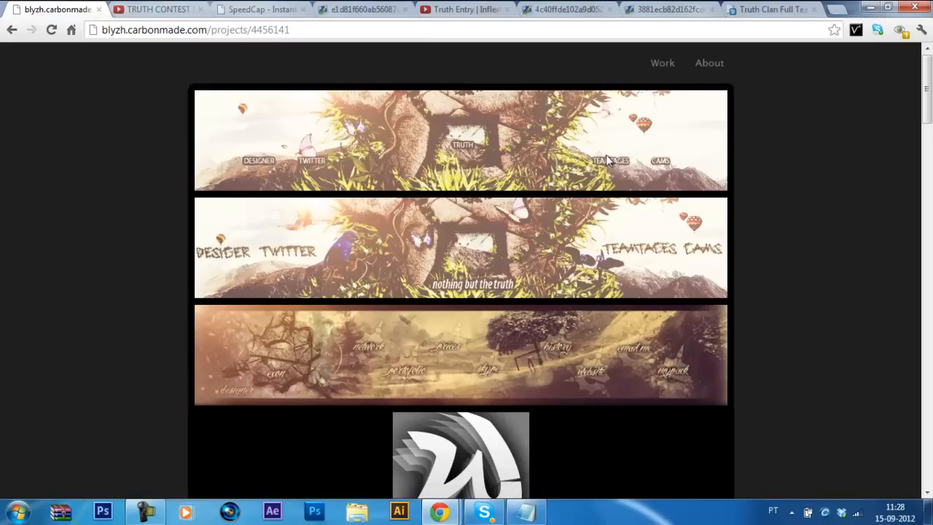
mouse_move(679, 248)
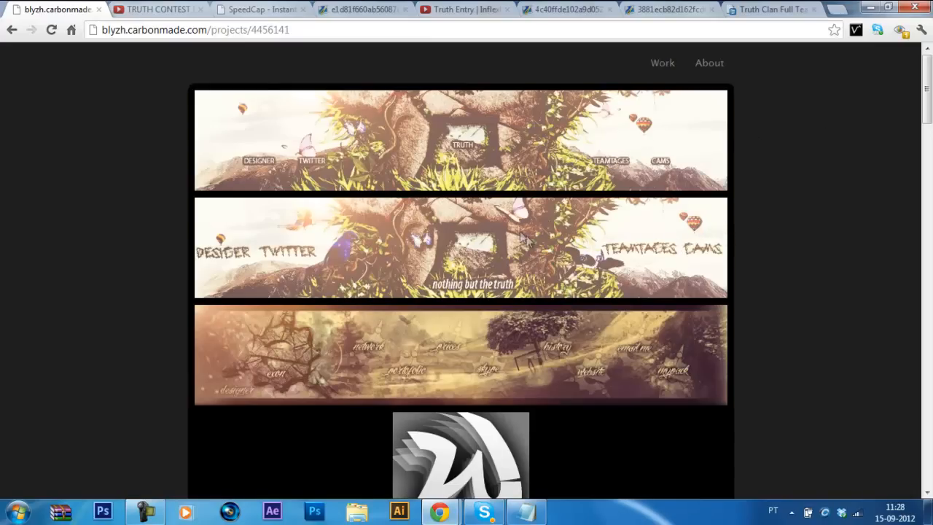
mouse_move(335, 204)
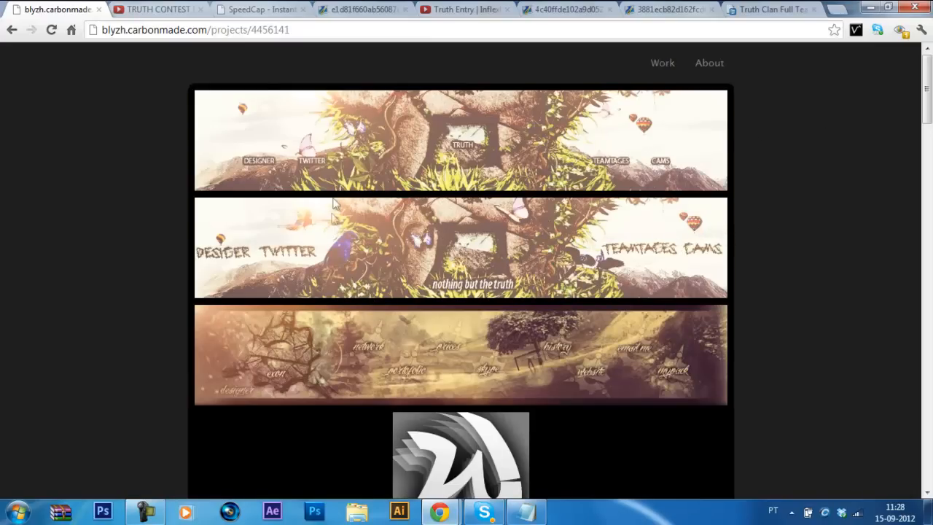
mouse_move(283, 254)
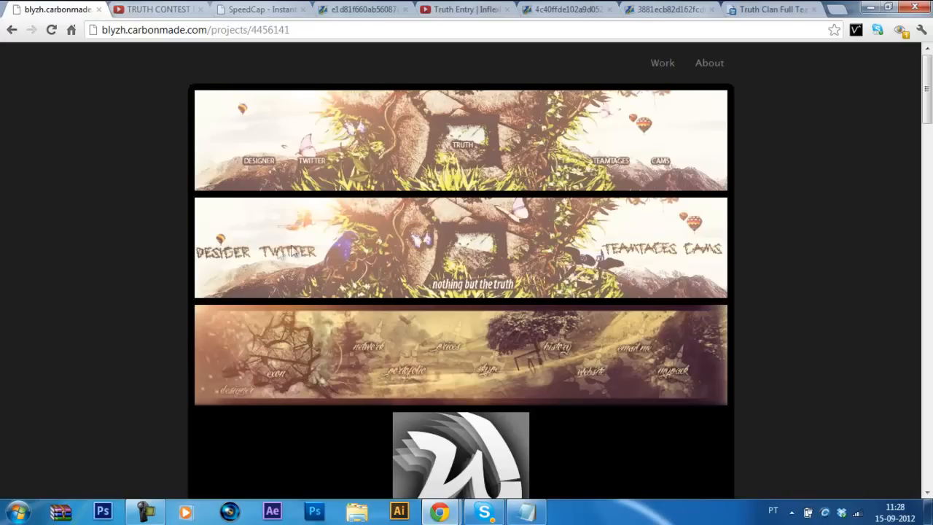
mouse_move(630, 232)
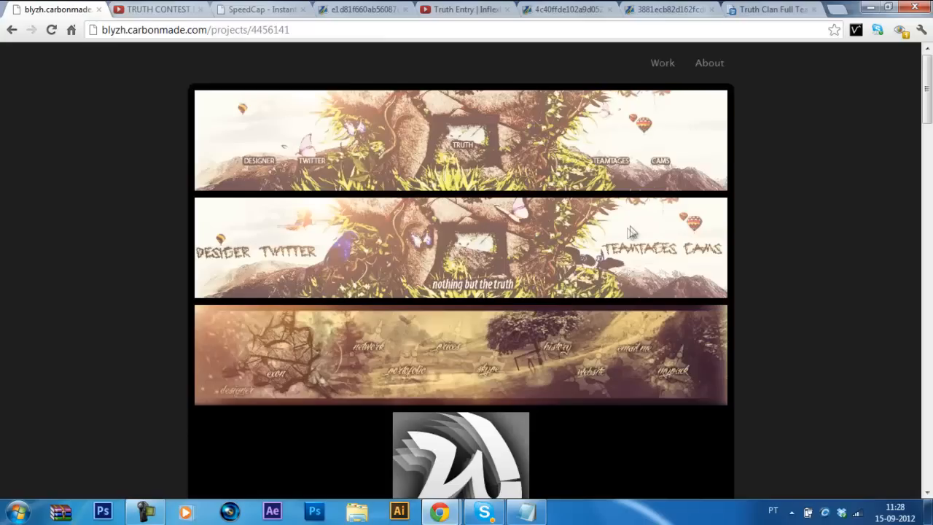
mouse_move(221, 247)
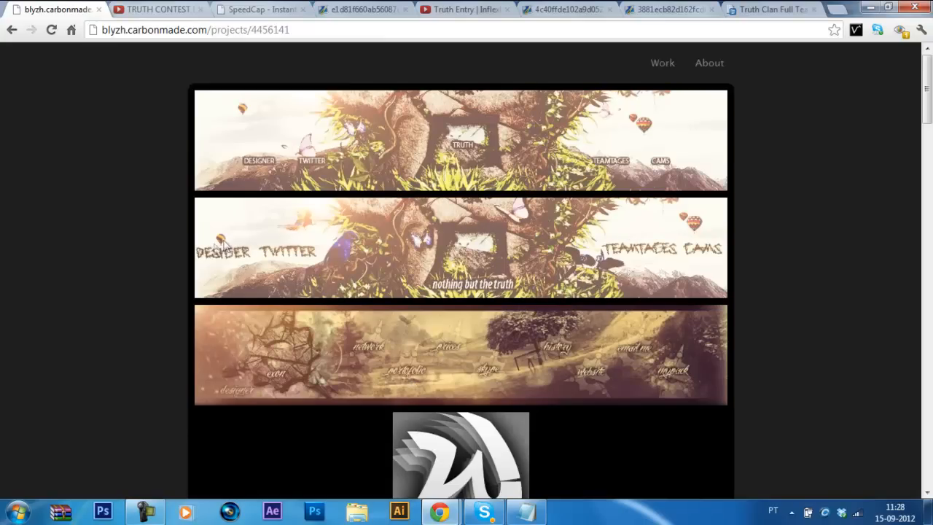
mouse_move(251, 231)
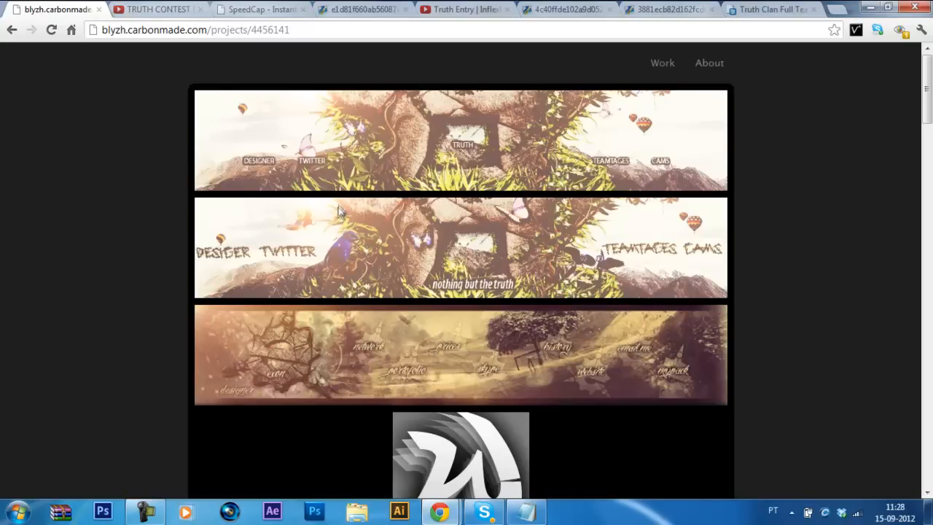
mouse_move(297, 226)
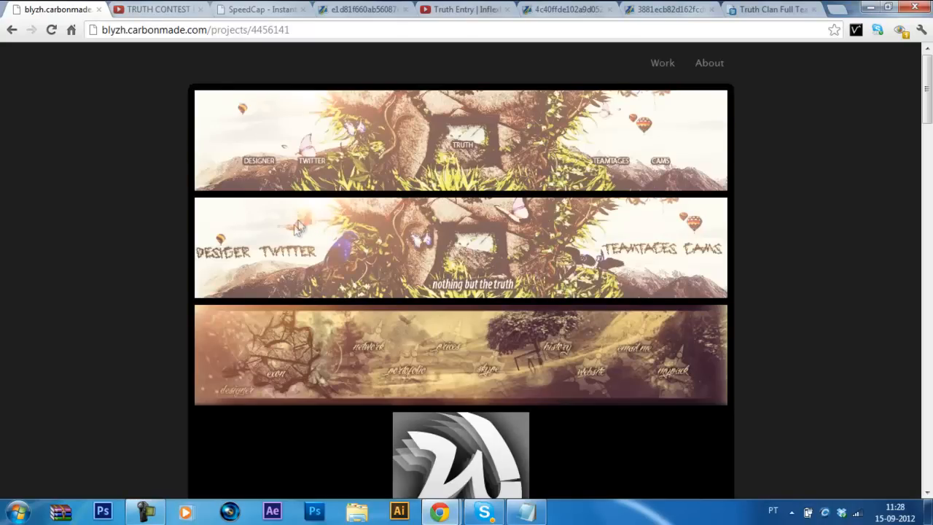
mouse_move(446, 273)
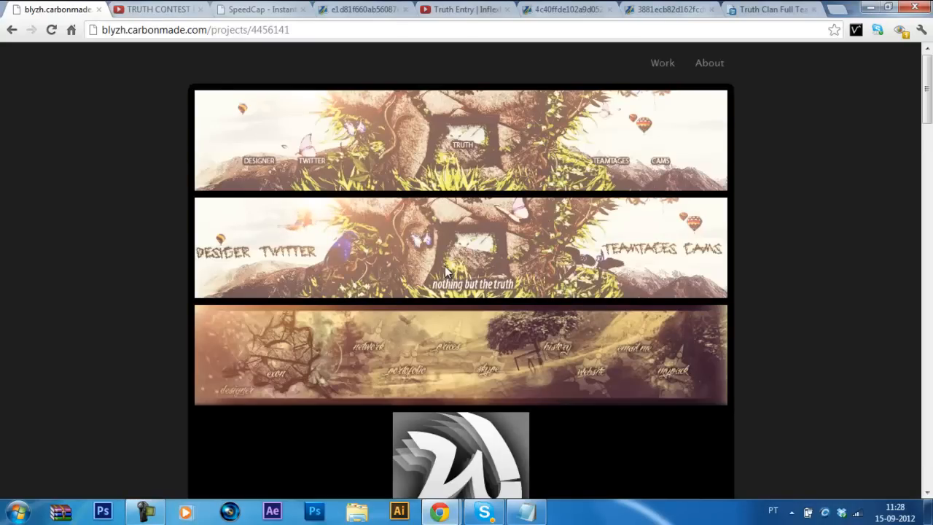
mouse_move(655, 217)
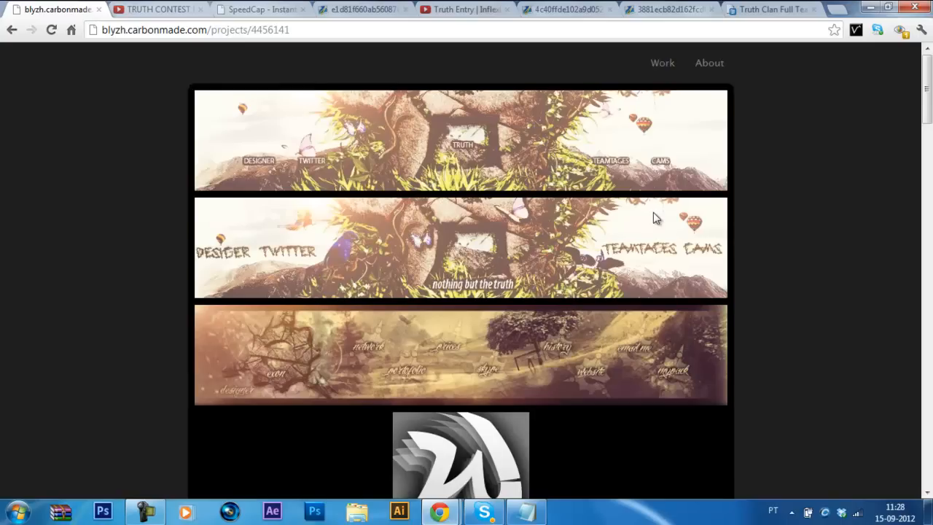
mouse_move(525, 178)
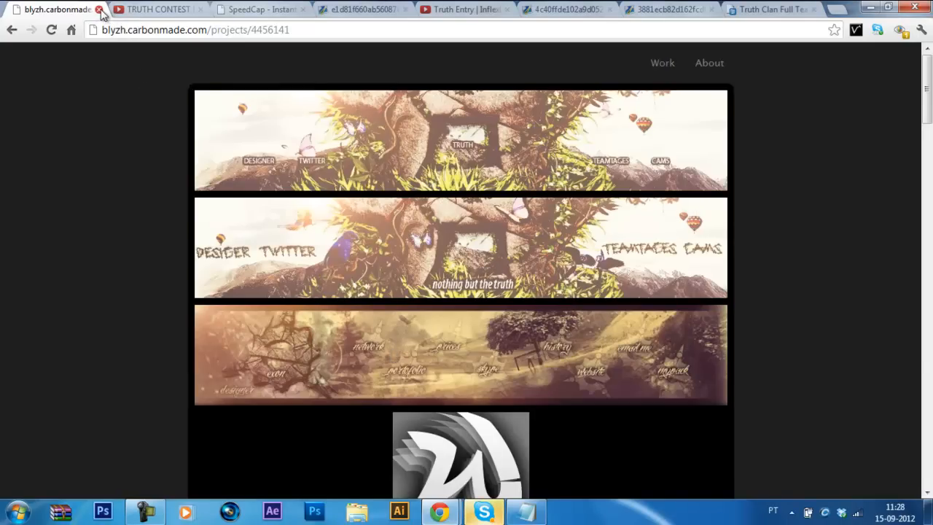
Close Blyzh's Carbonmade portfolio, revealing the SpeedCap purple banner screenshot.
left_click(99, 9)
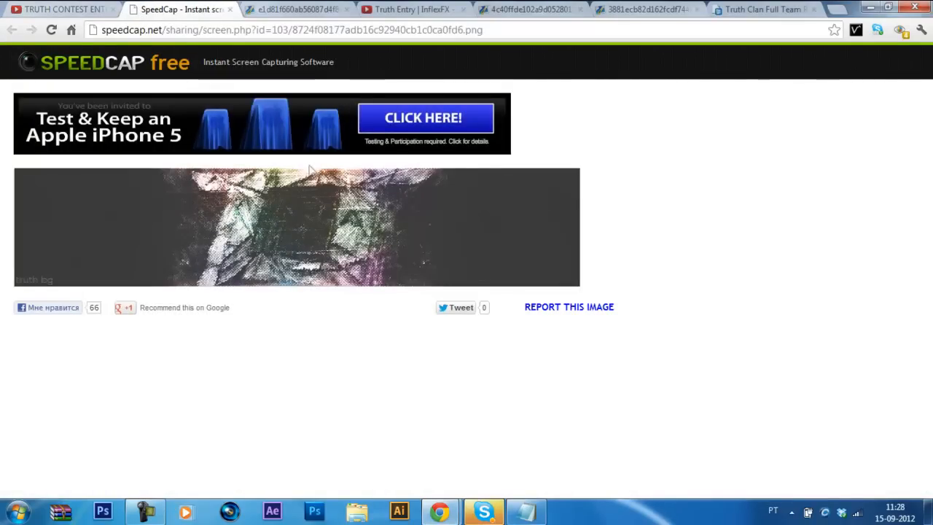
mouse_move(396, 157)
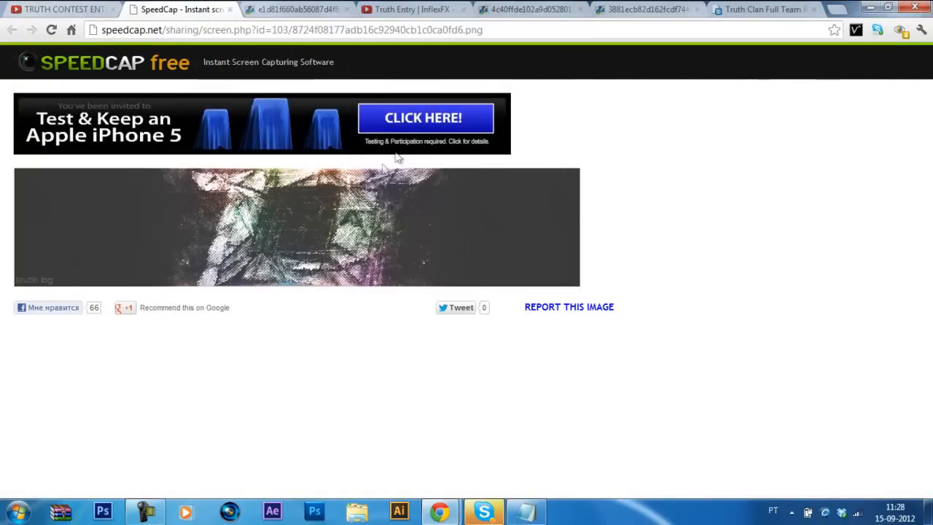
mouse_move(364, 196)
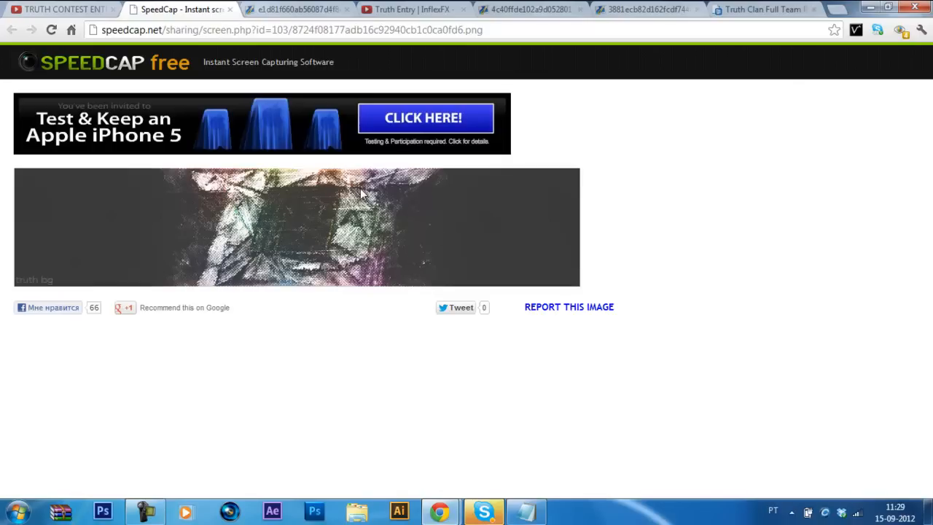
mouse_move(348, 237)
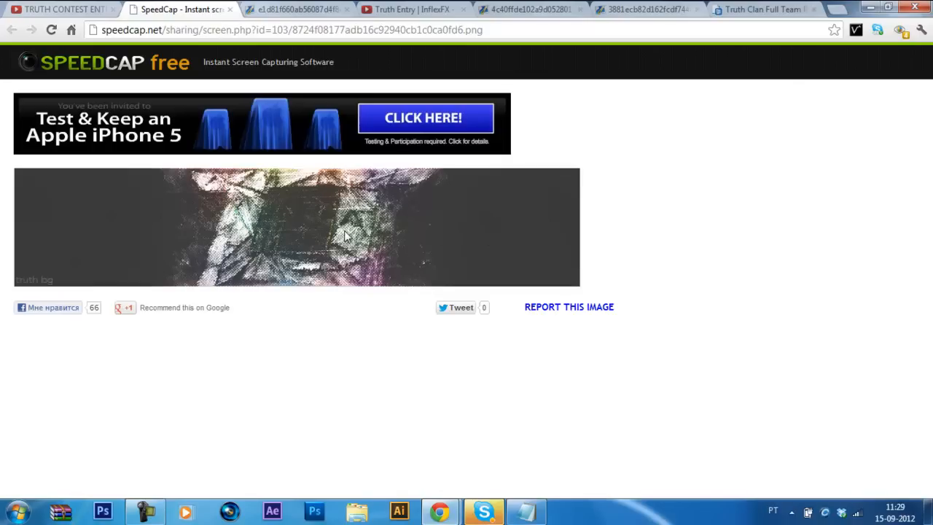
mouse_move(143, 227)
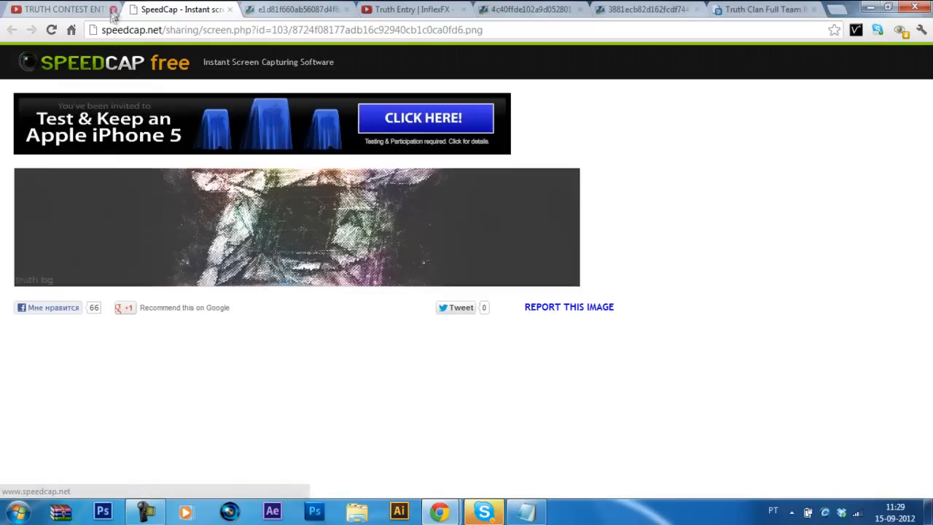
Close the SpeedCap entry page so the Gyazo Truth Clan banner shows, typing 'ReactzDesigns'.
left_click(114, 9)
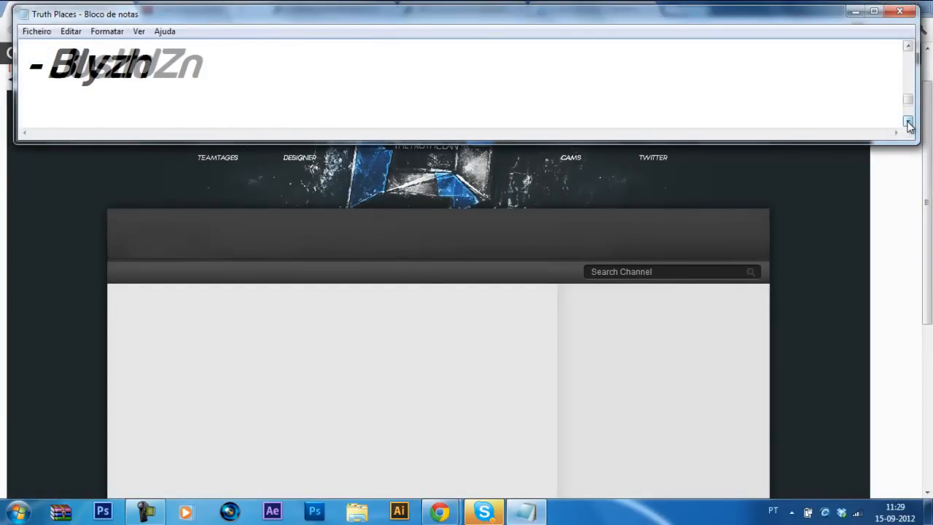
type("ReactzDesigns")
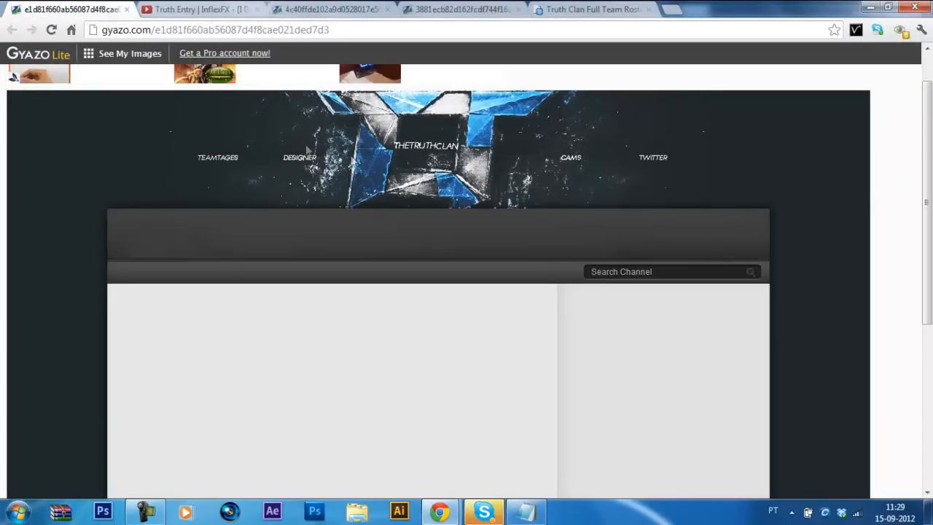
mouse_move(590, 191)
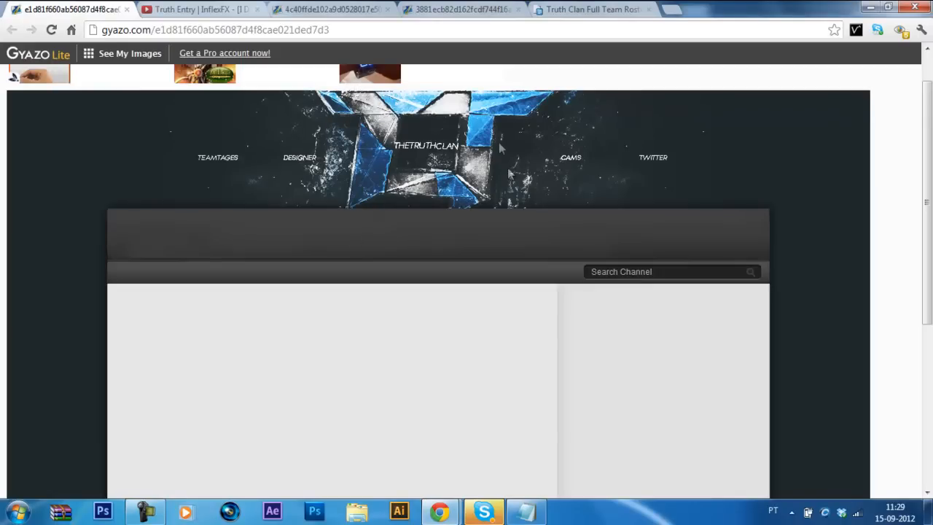
mouse_move(547, 242)
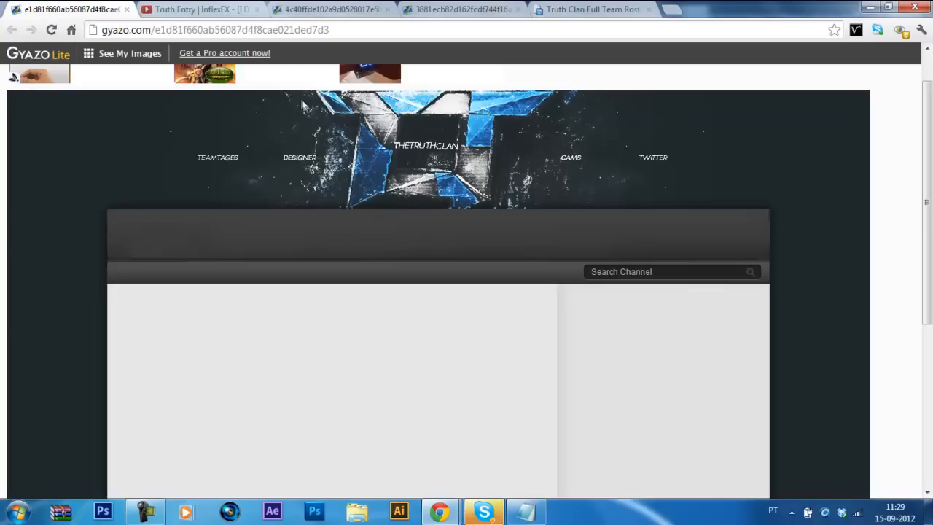
mouse_move(569, 109)
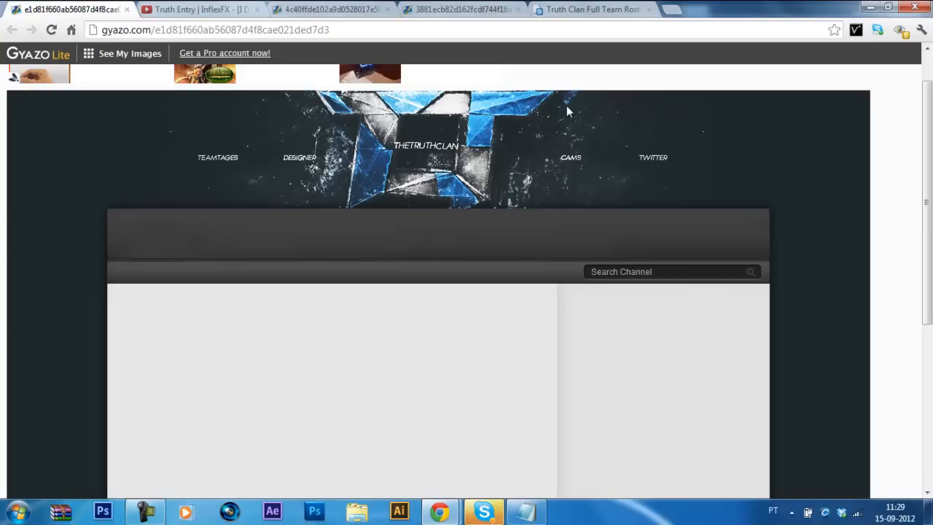
mouse_move(426, 204)
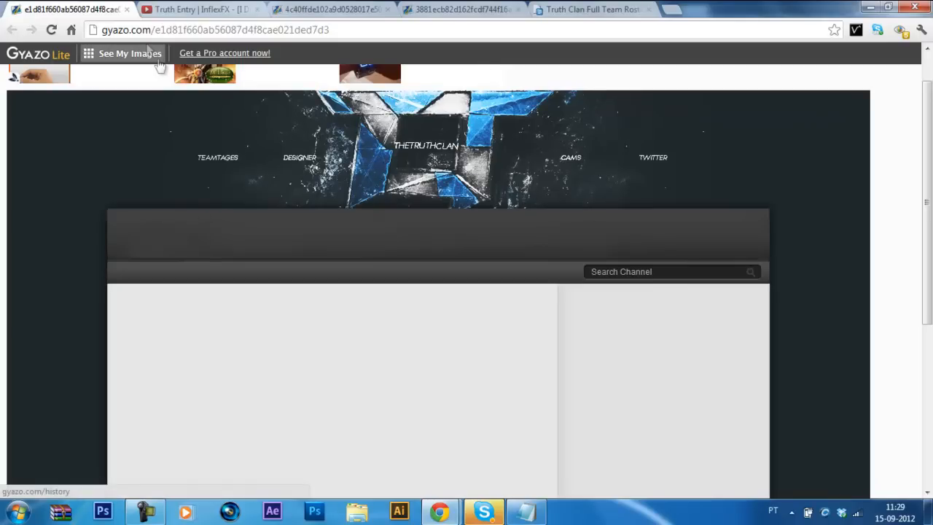
Close the Truth Clan banner image and scroll InflexFX's Truth Entry YouTube page.
left_click(73, 9)
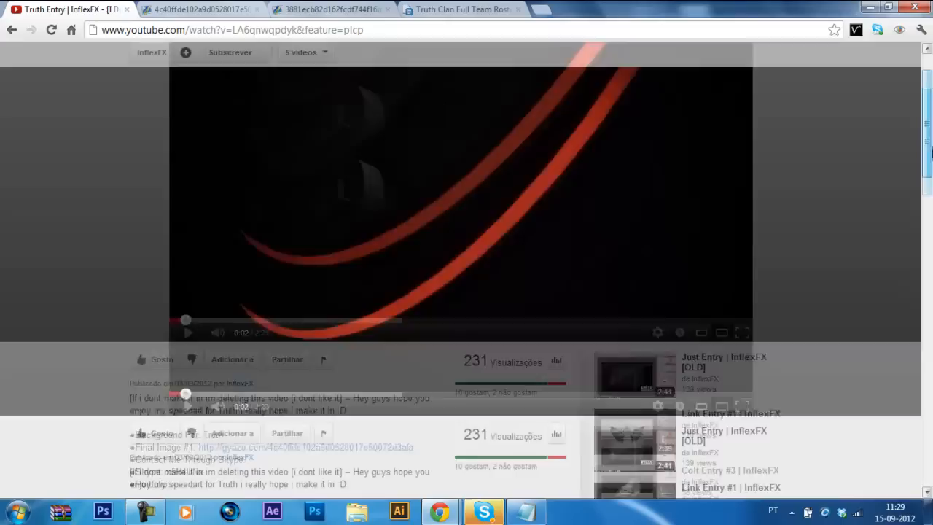
scroll("up", 3)
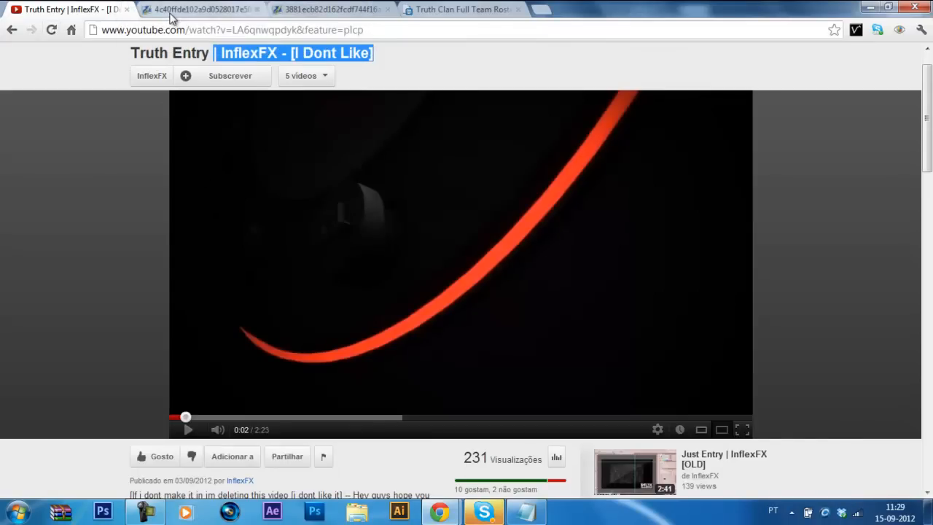
Show the Gyazo 3881ecb image of the dark shattered-glass banner entry.
left_click(197, 9)
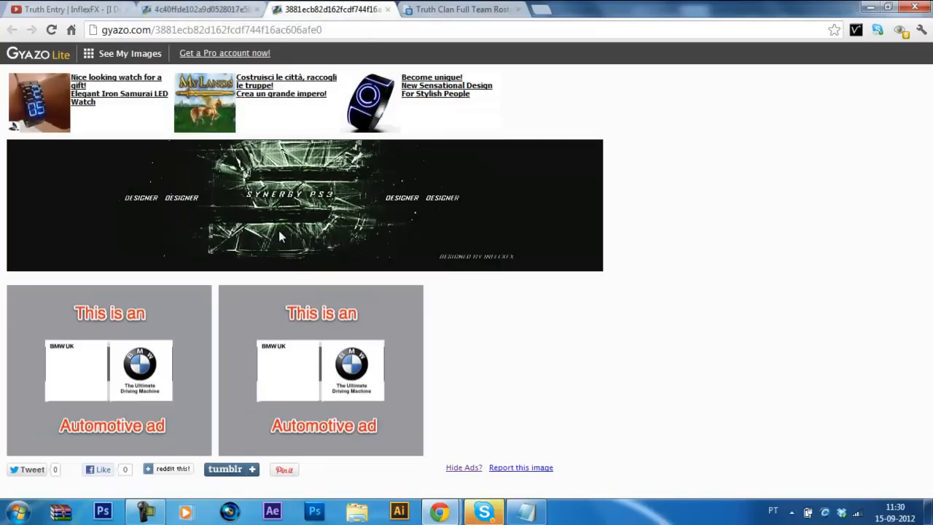
mouse_move(473, 219)
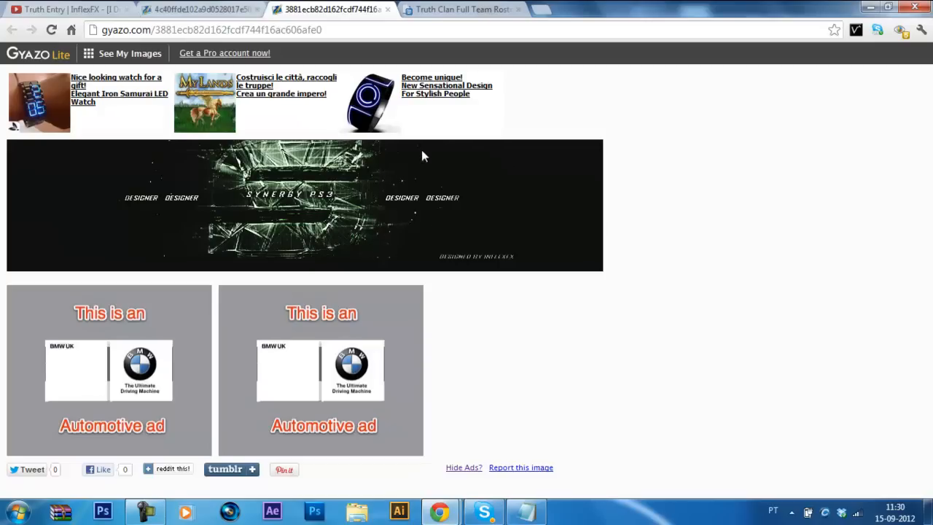
mouse_move(581, 157)
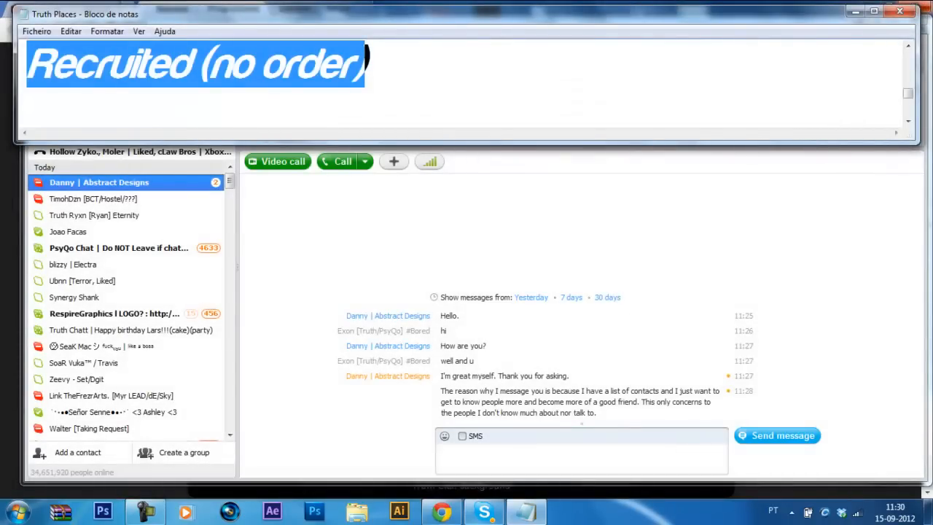
Bring Skype forward briefly, then return to the Notepad Honorable Mentions list.
left_click(484, 510)
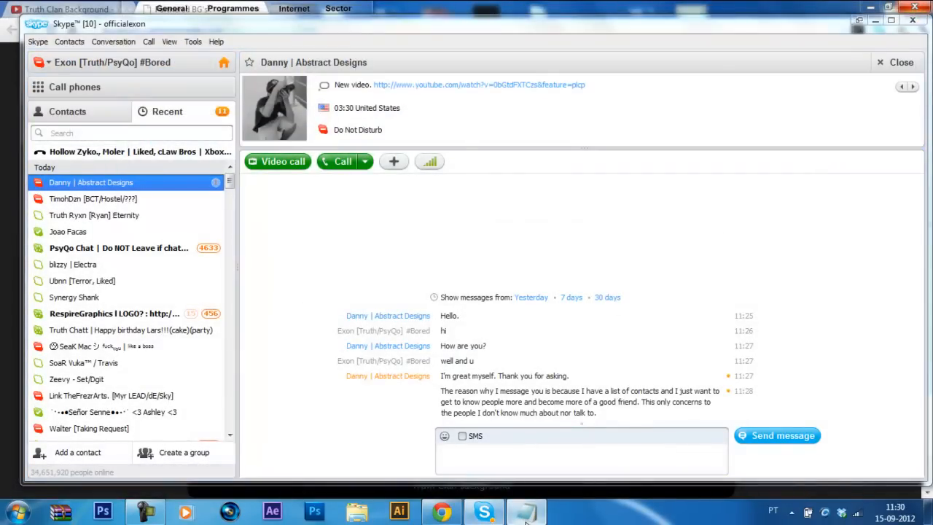
left_click(526, 510)
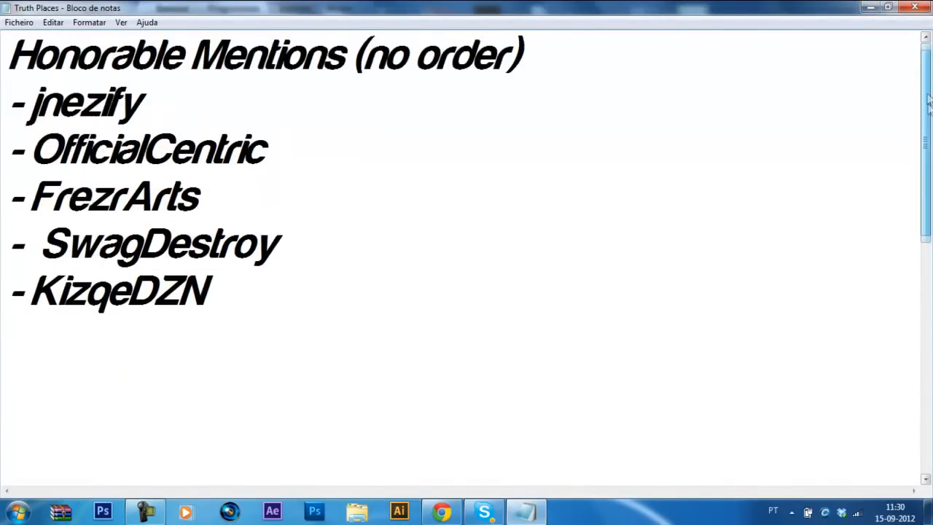
Highlight the five Recruited names, SxmuConcepts through InflexFX, then clear the highlight.
left_click_drag(40, 243, 204, 313)
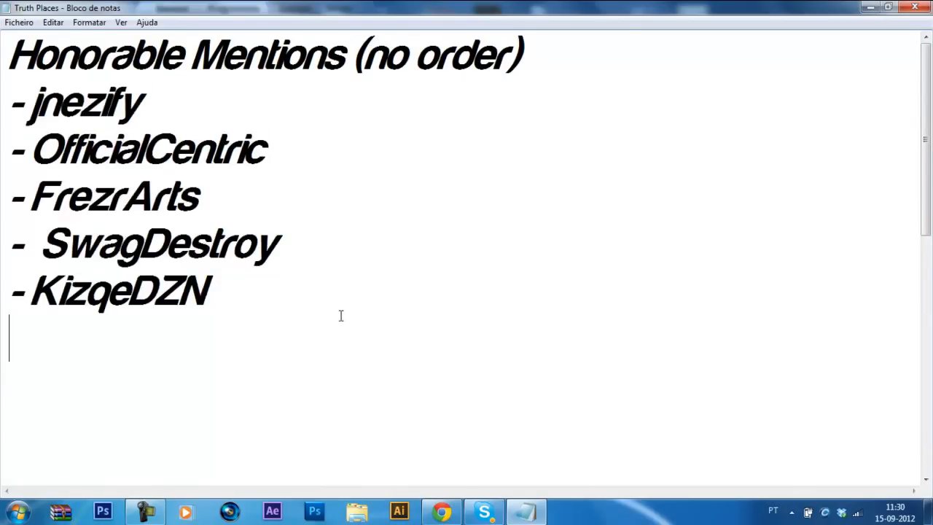
mouse_move(926, 143)
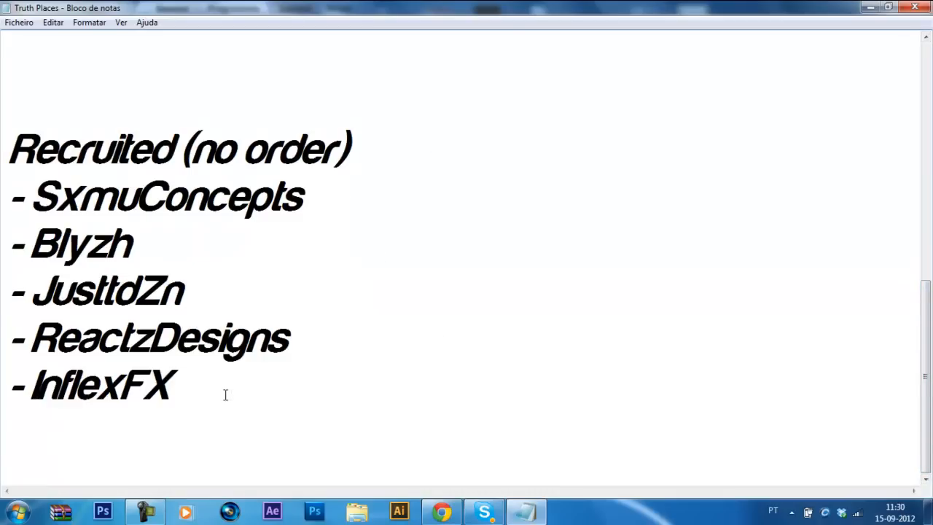
left_click_drag(8, 197, 174, 387)
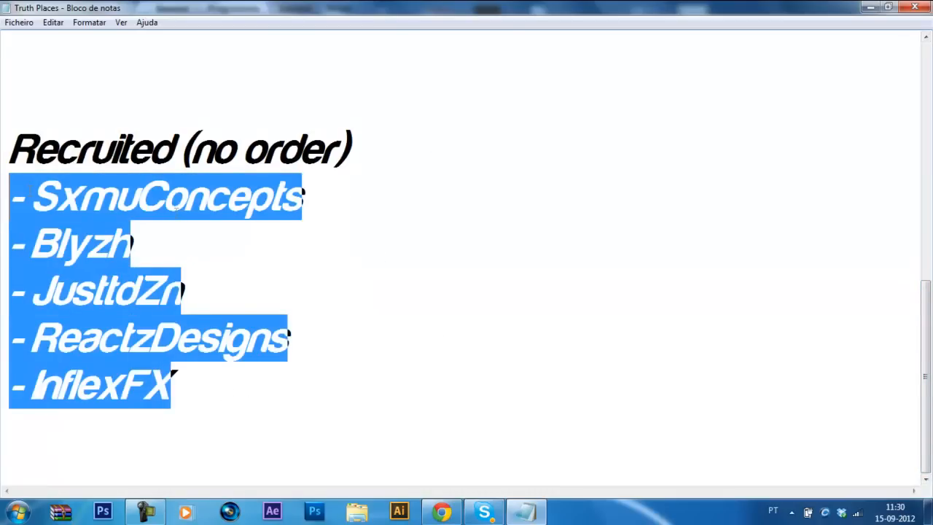
left_click(370, 304)
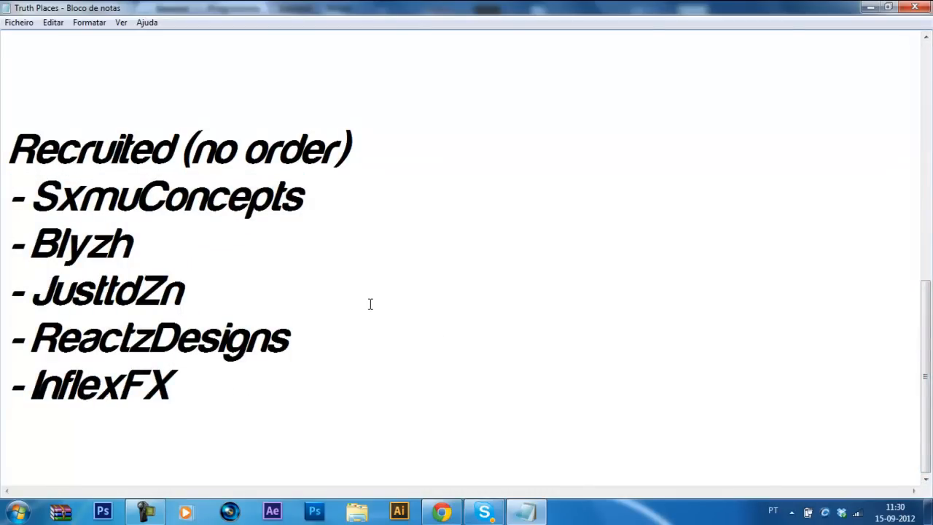
left_click(182, 292)
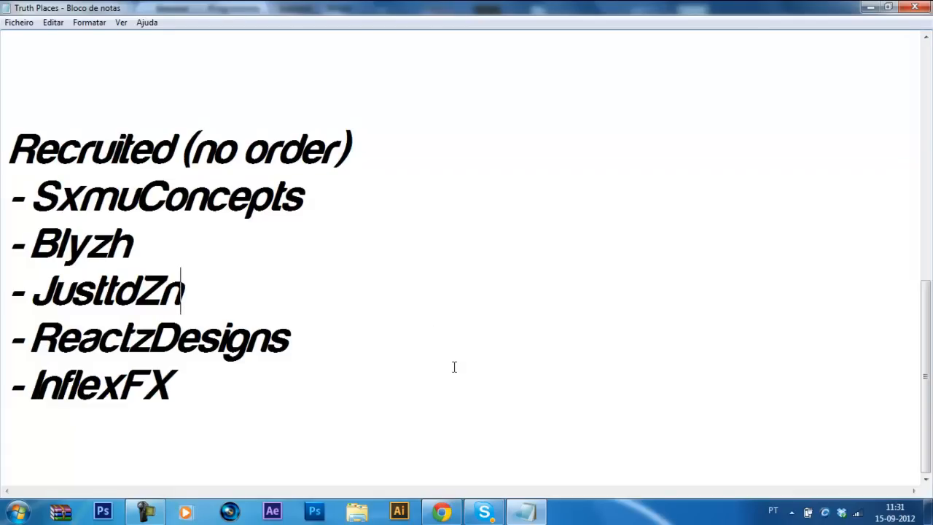
mouse_move(519, 429)
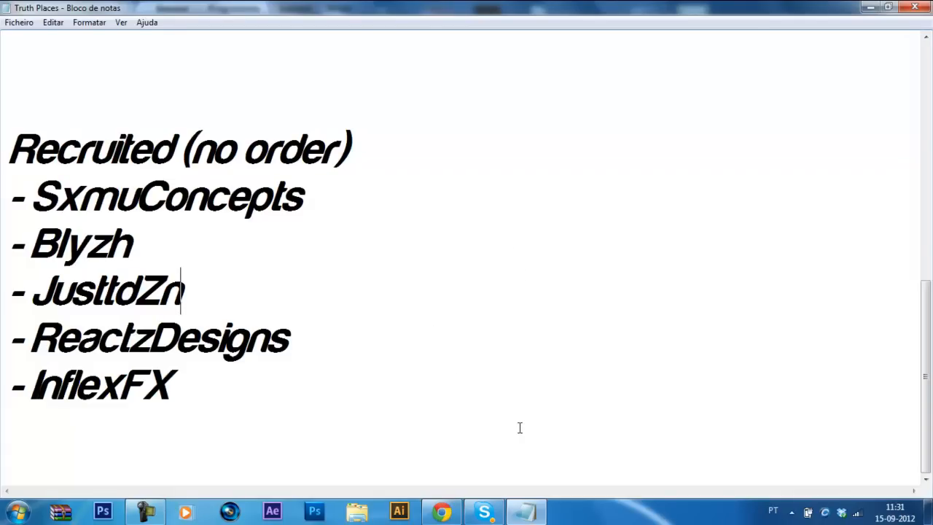